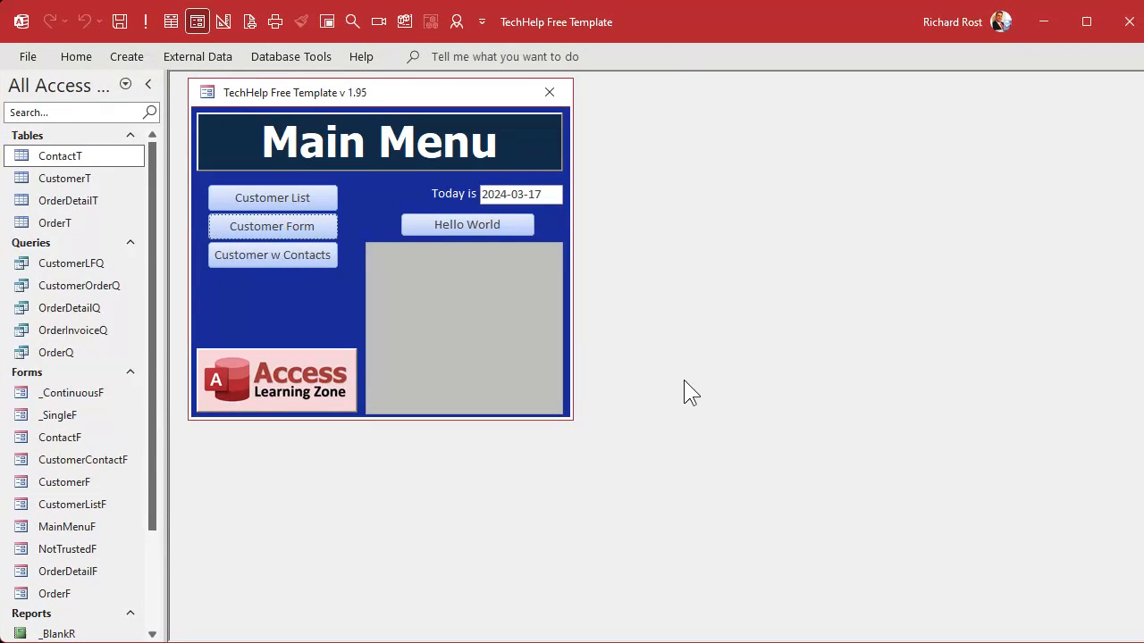
pyautogui.moveTo(668, 350)
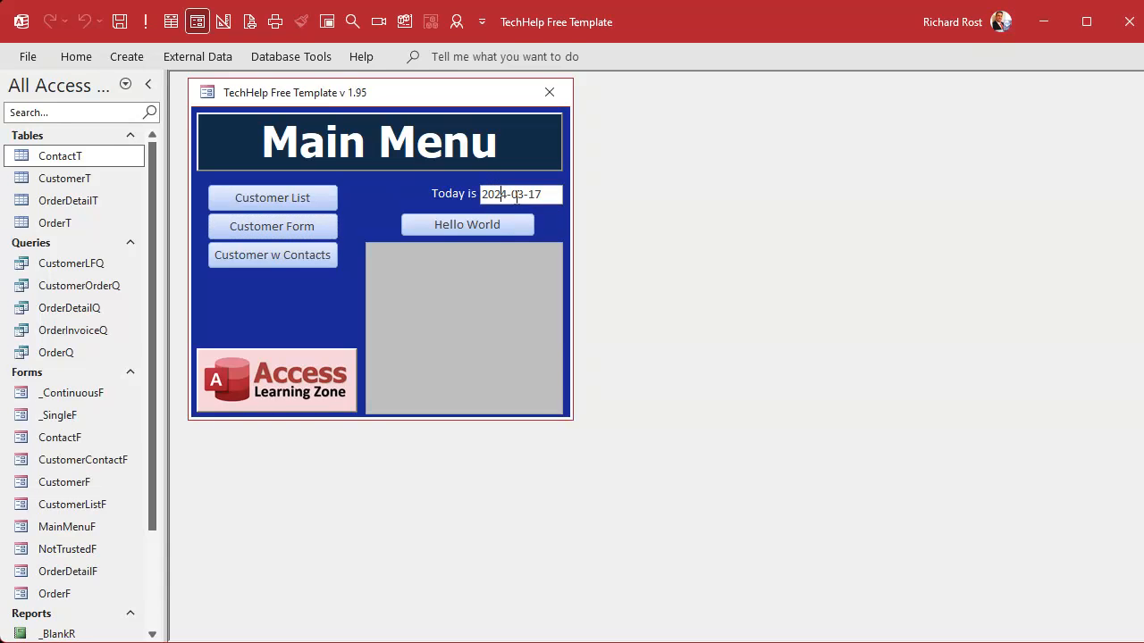
# Browse the customer and orders forms, check the order date calendar, then close both
pyautogui.click(272, 226)
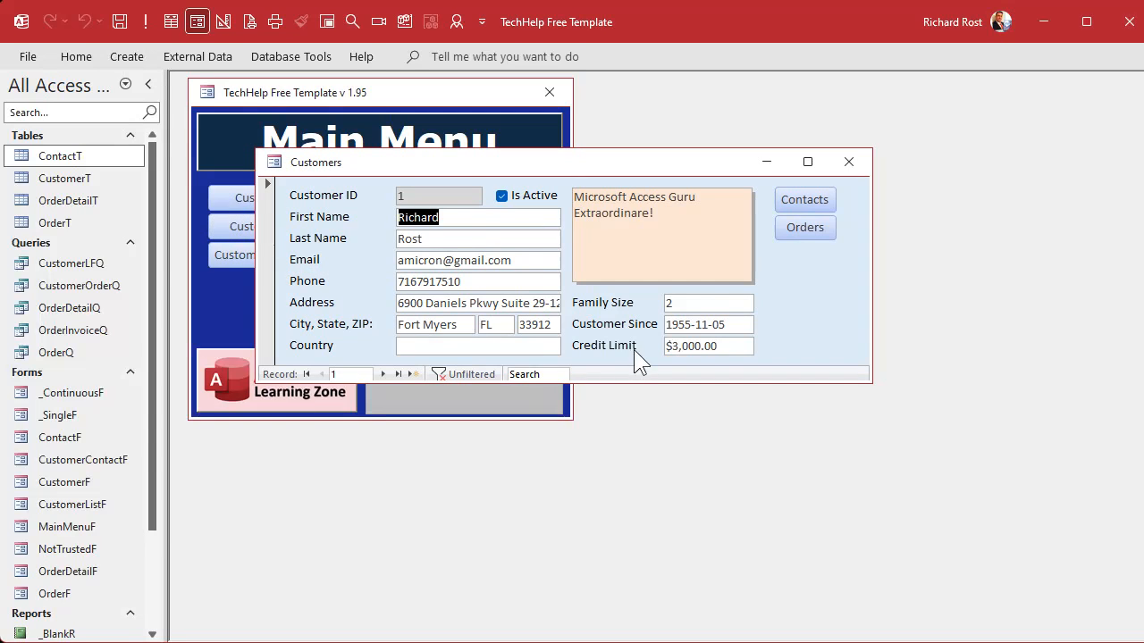
pyautogui.click(847, 162)
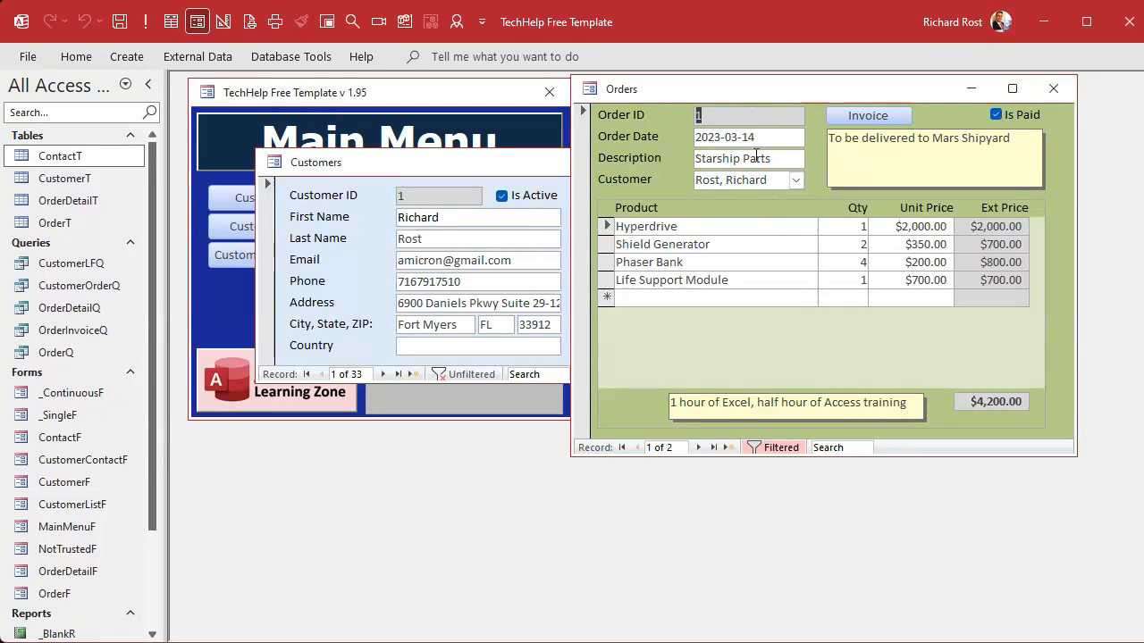
pyautogui.click(814, 137)
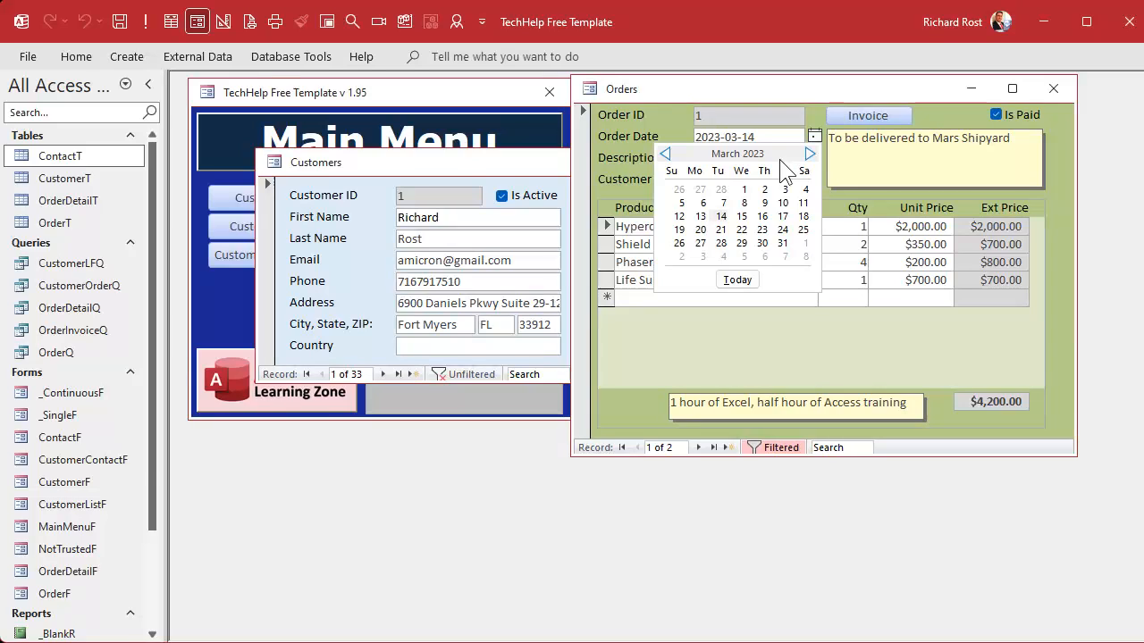
pyautogui.moveTo(736, 327)
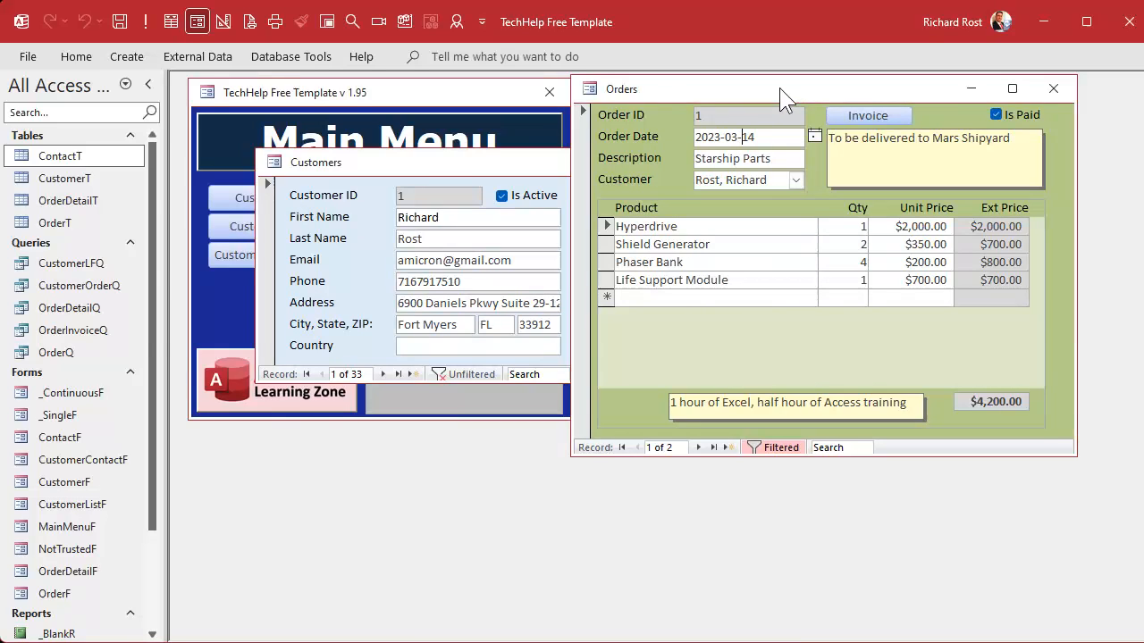
pyautogui.click(1052, 88)
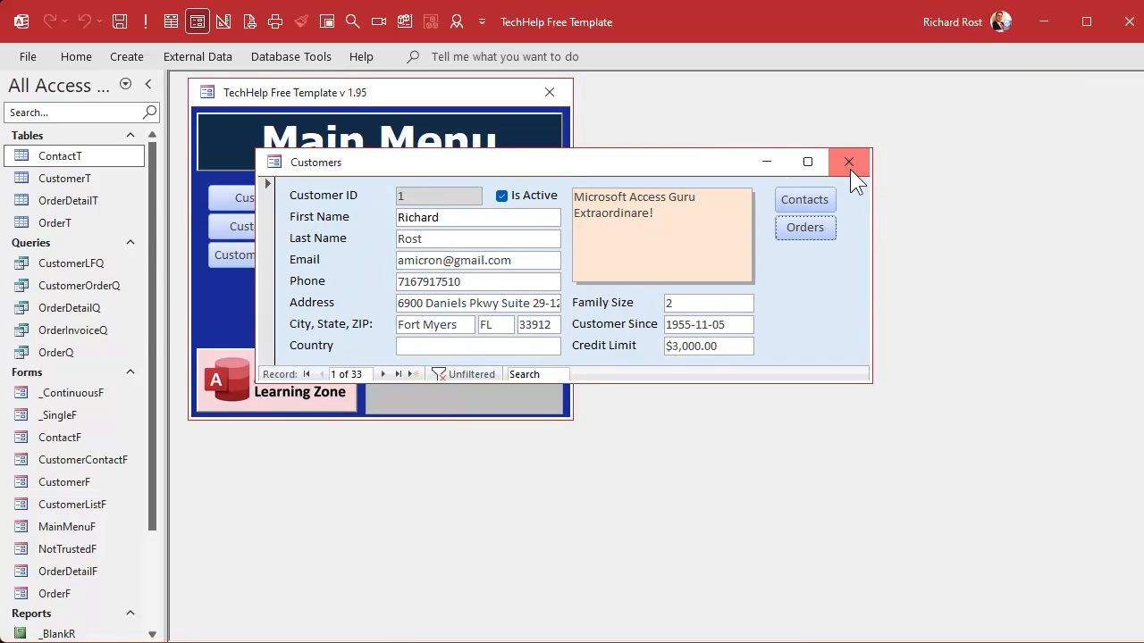
pyautogui.click(848, 162)
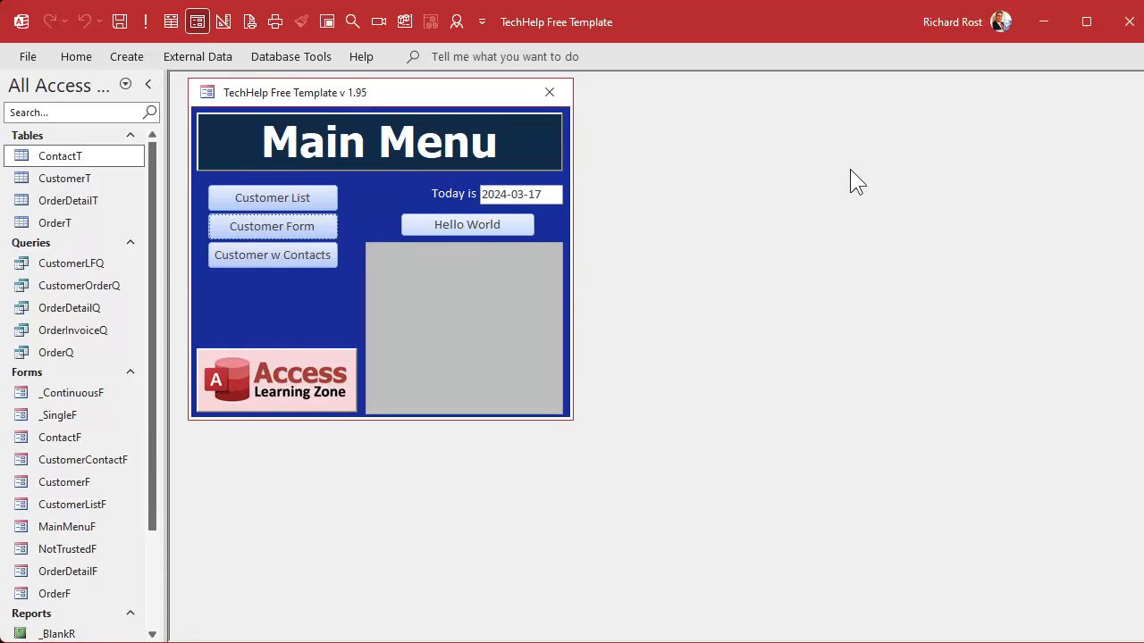
pyautogui.moveTo(40, 451)
pyautogui.write('Date')
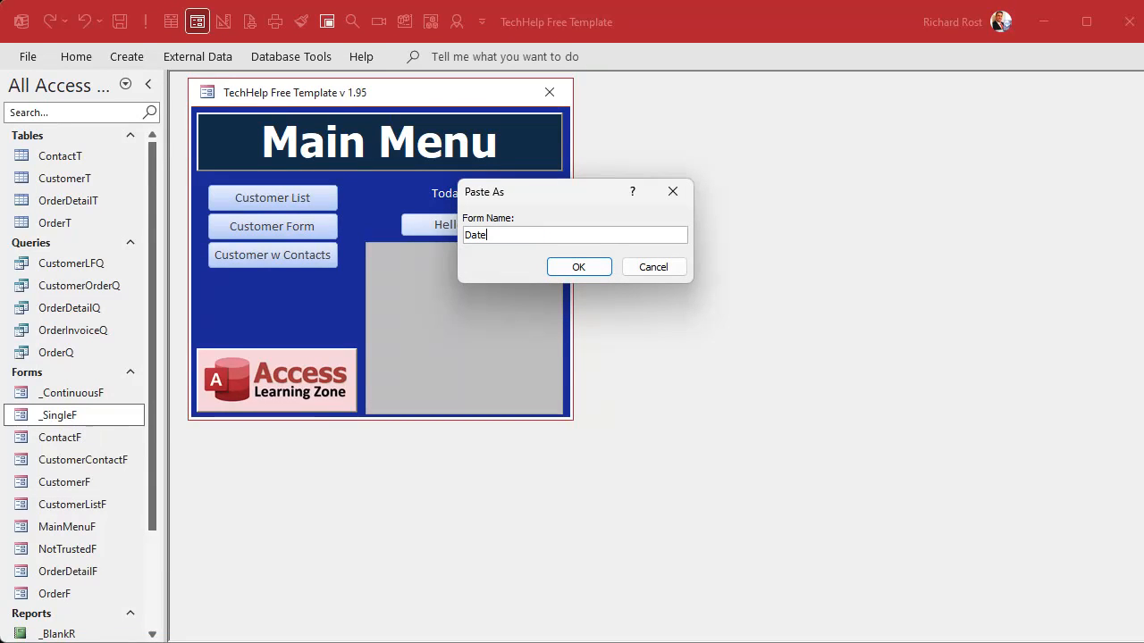
# Name the pasted _SingleF copy DatePickerF and open it in Design View
pyautogui.click(578, 267)
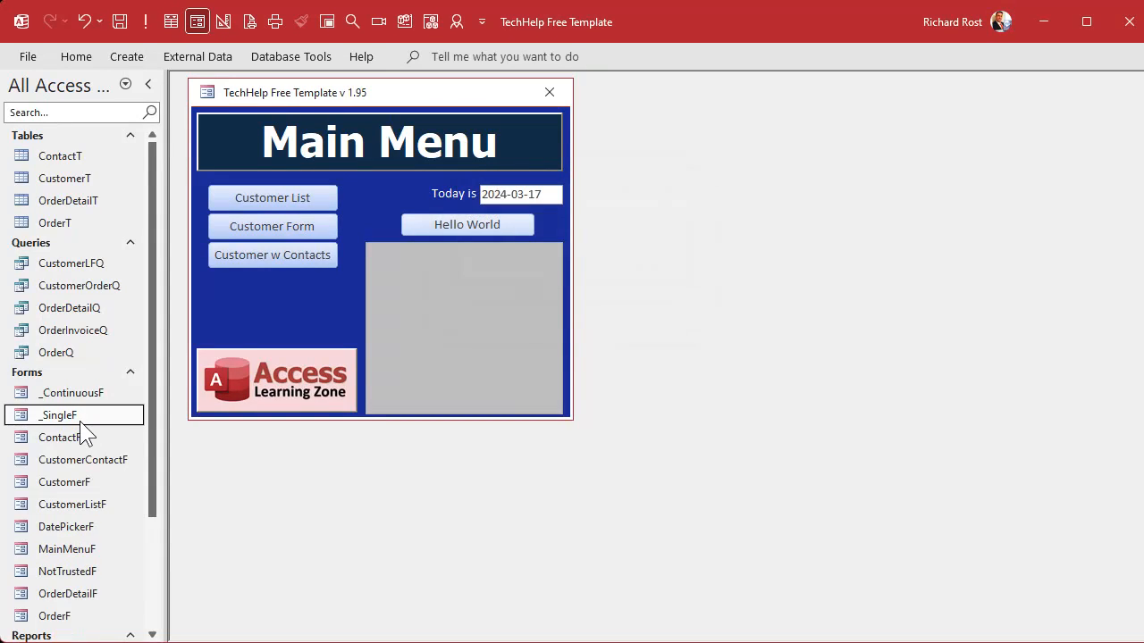
pyautogui.rightClick(65, 526)
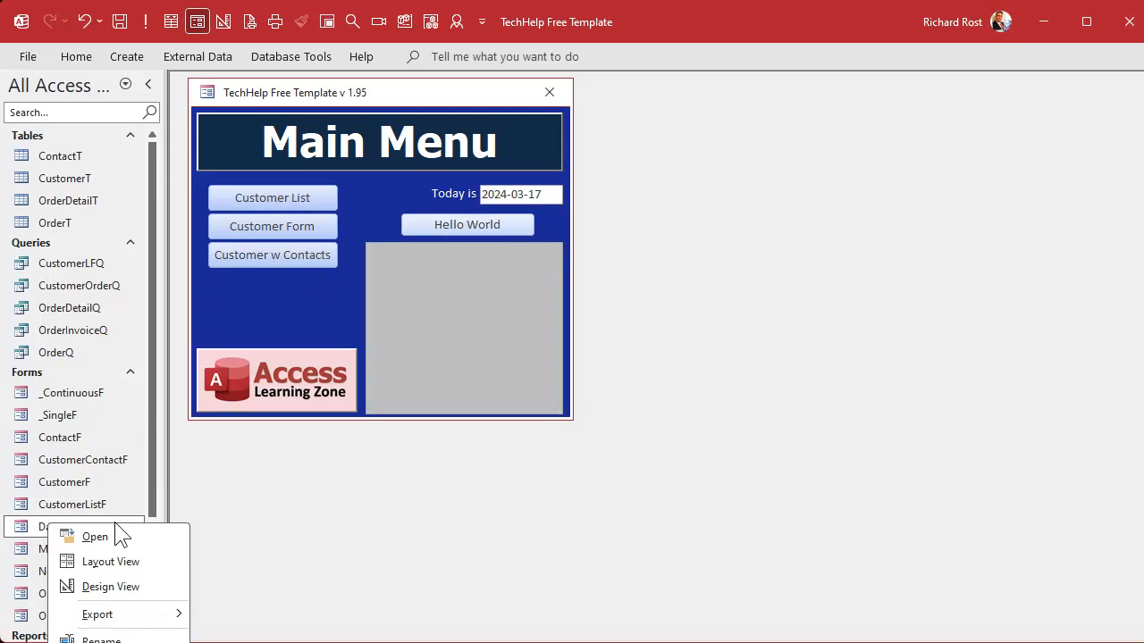
pyautogui.click(111, 586)
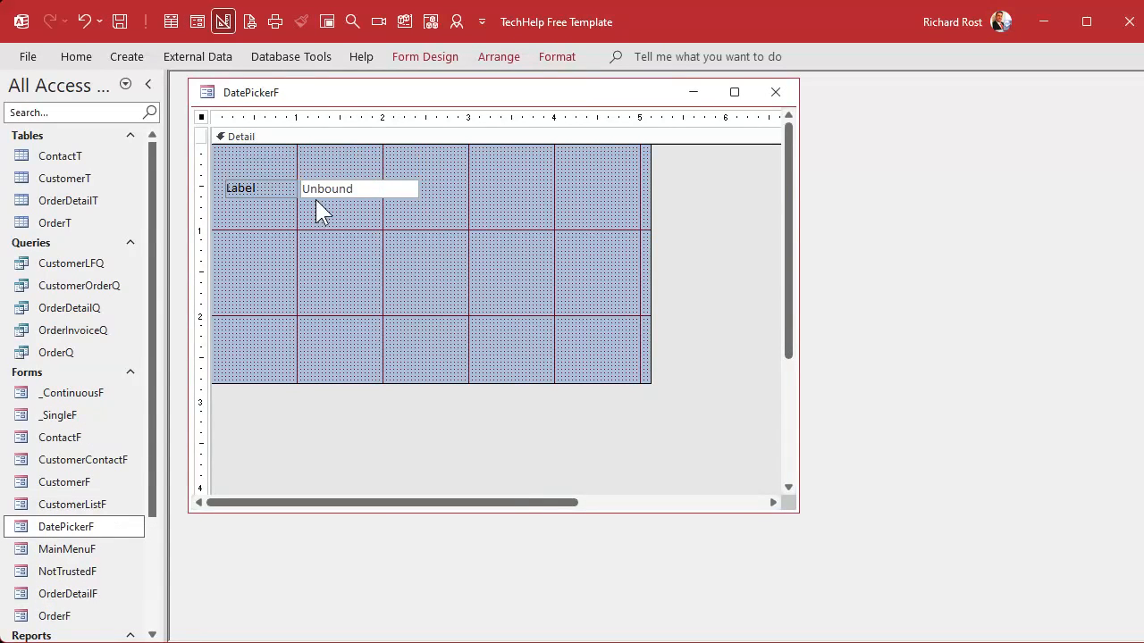
# Relabel the box Date, rename the text box MyDate, and set Short Date format
pyautogui.doubleClick(240, 187)
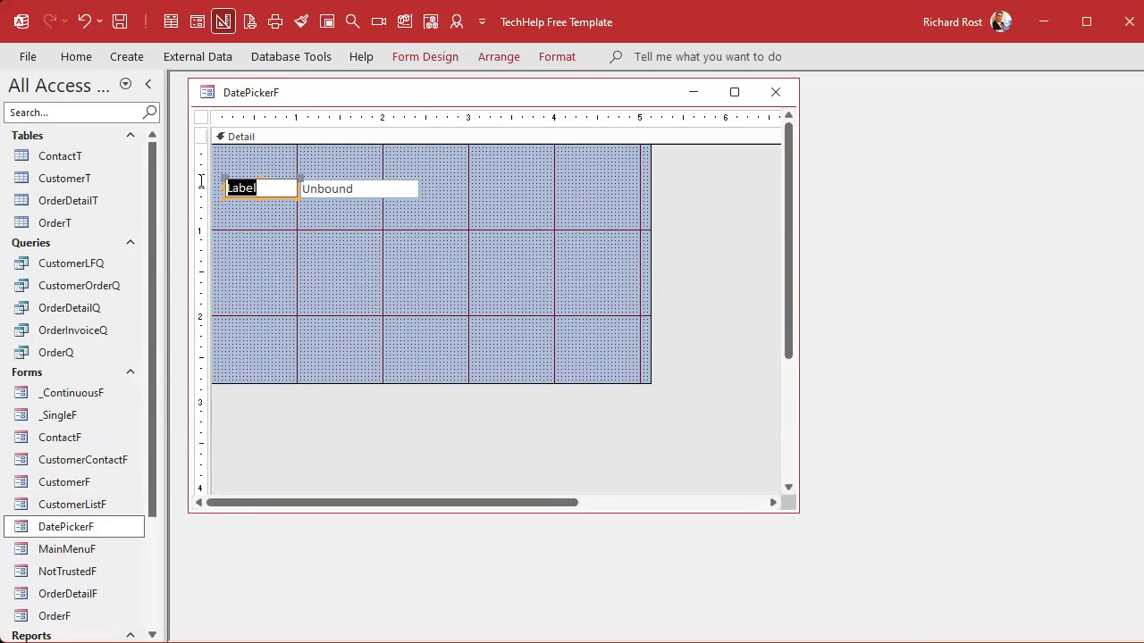
pyautogui.write('Date')
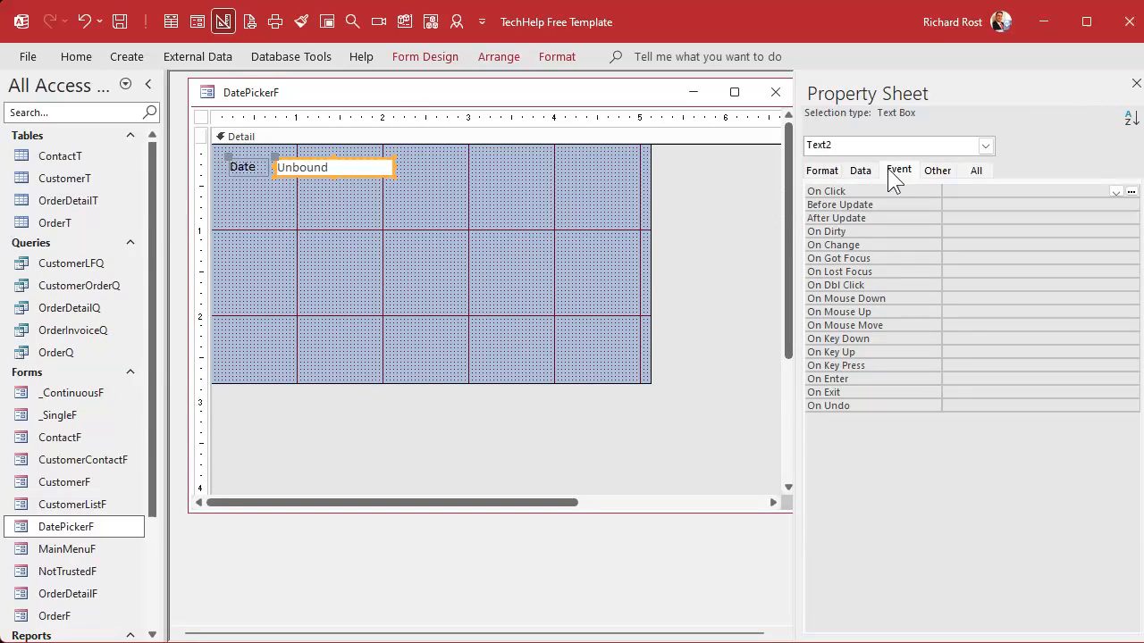
pyautogui.click(975, 169)
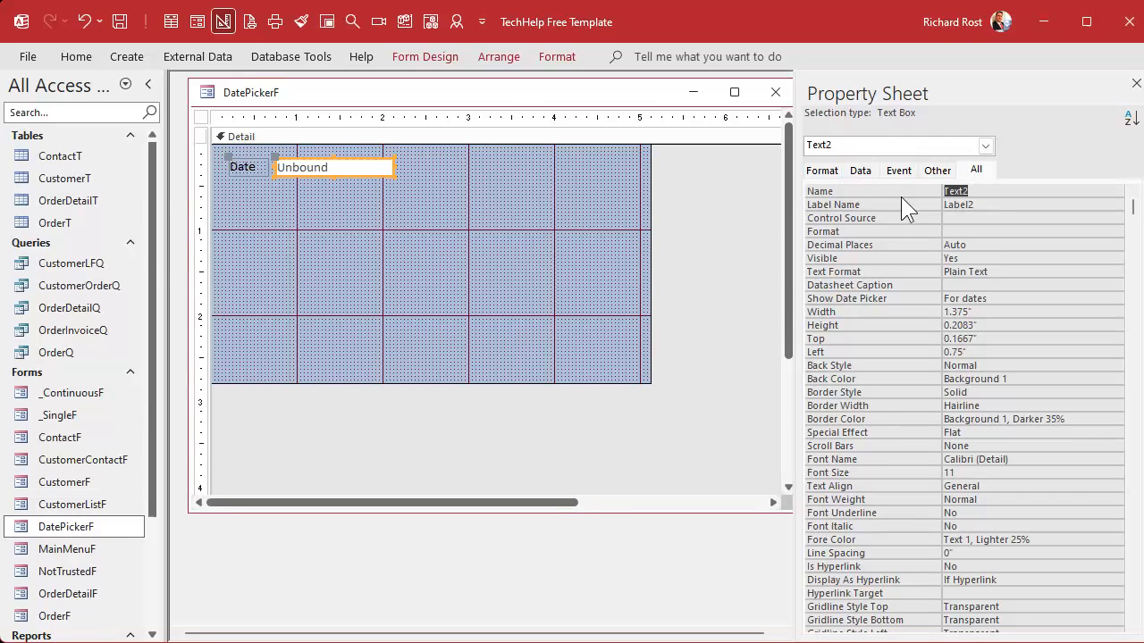
pyautogui.write('MyDate')
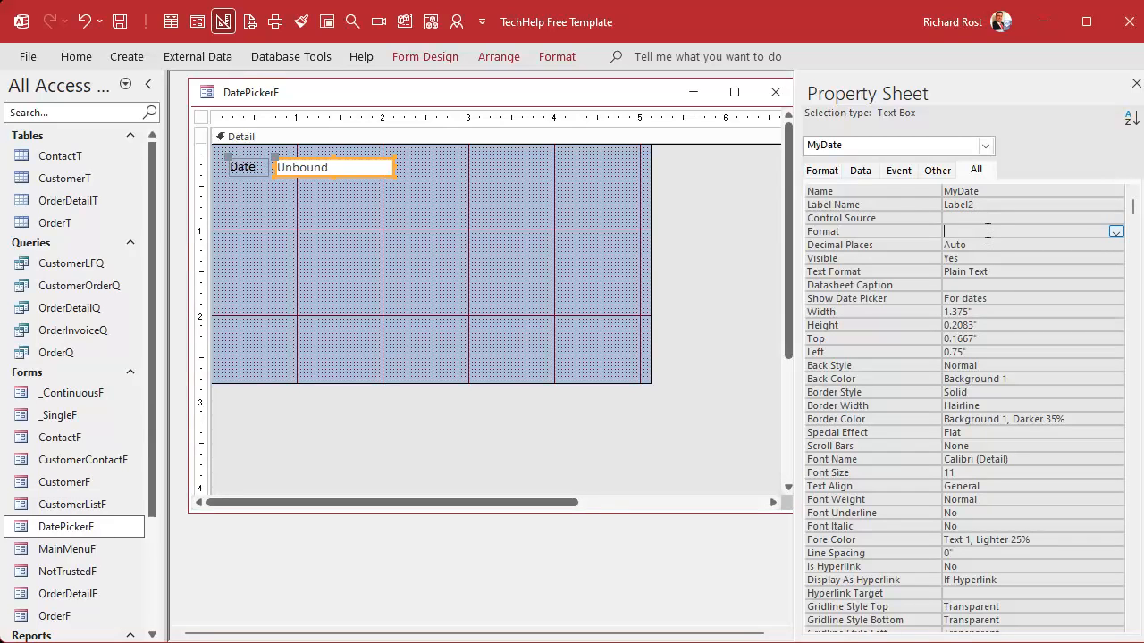
pyautogui.write('Short Date')
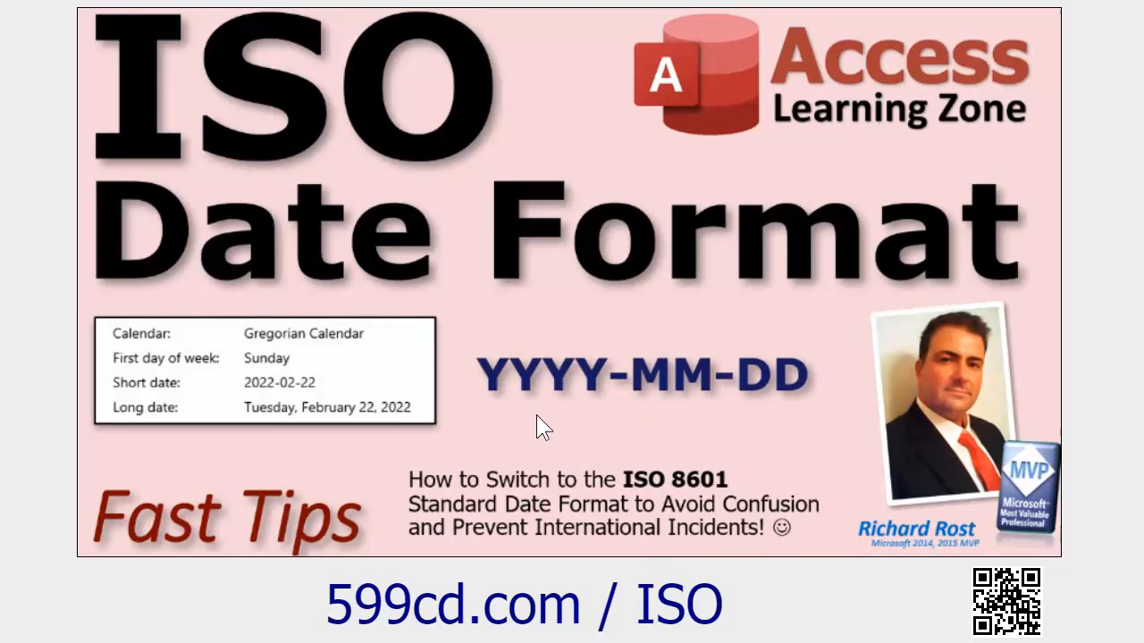
pyautogui.moveTo(783, 601)
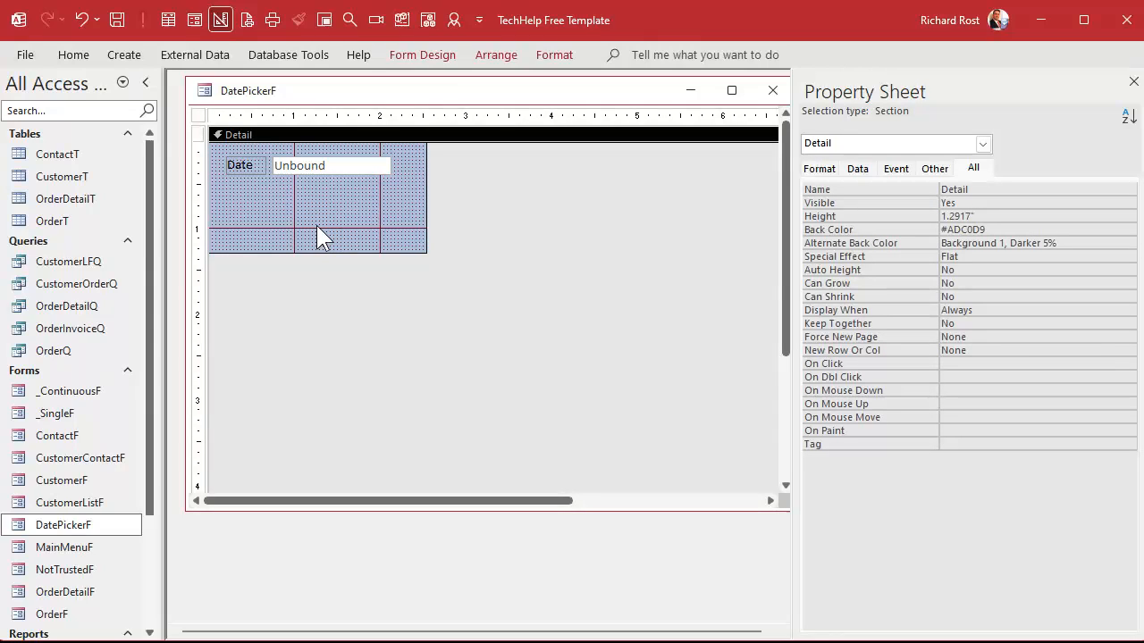
pyautogui.moveTo(319, 95)
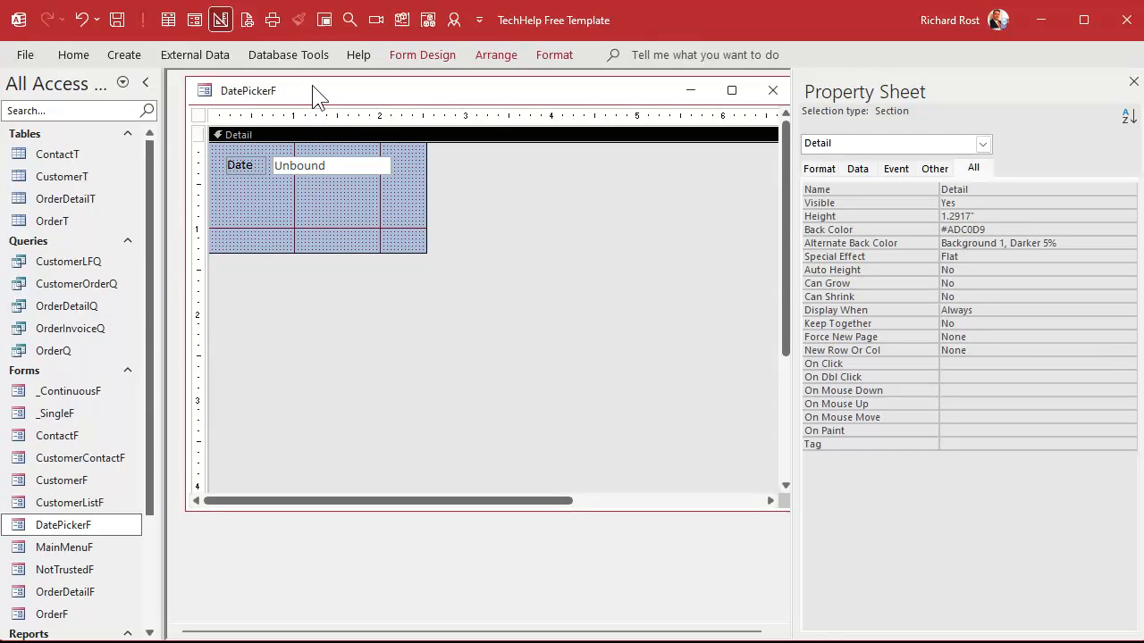
pyautogui.click(194, 20)
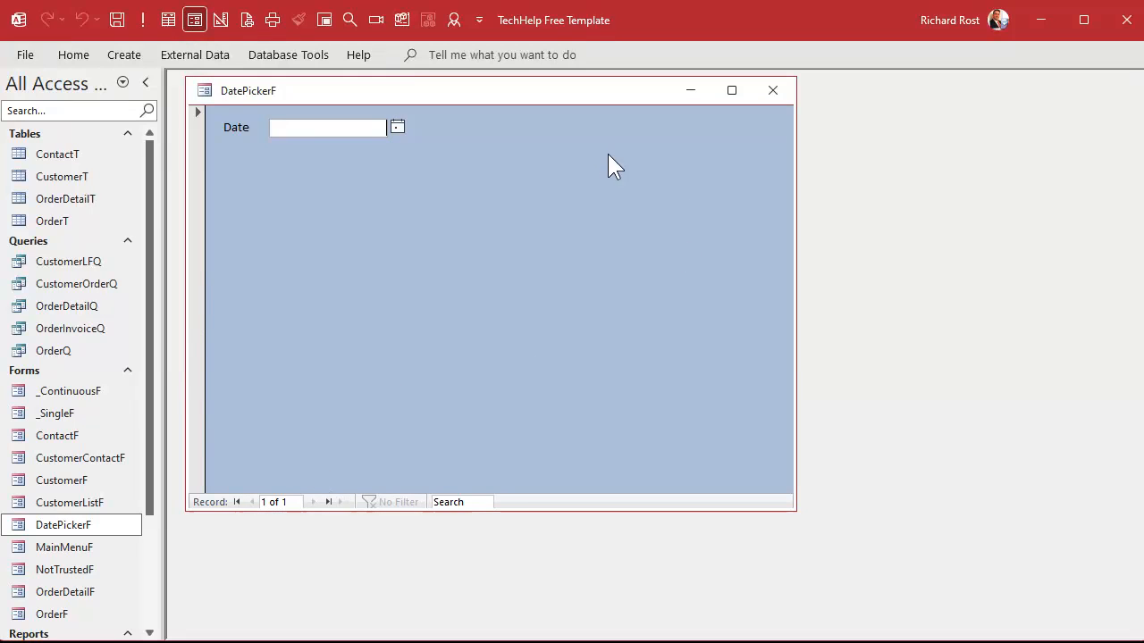
pyautogui.rightClick(248, 90)
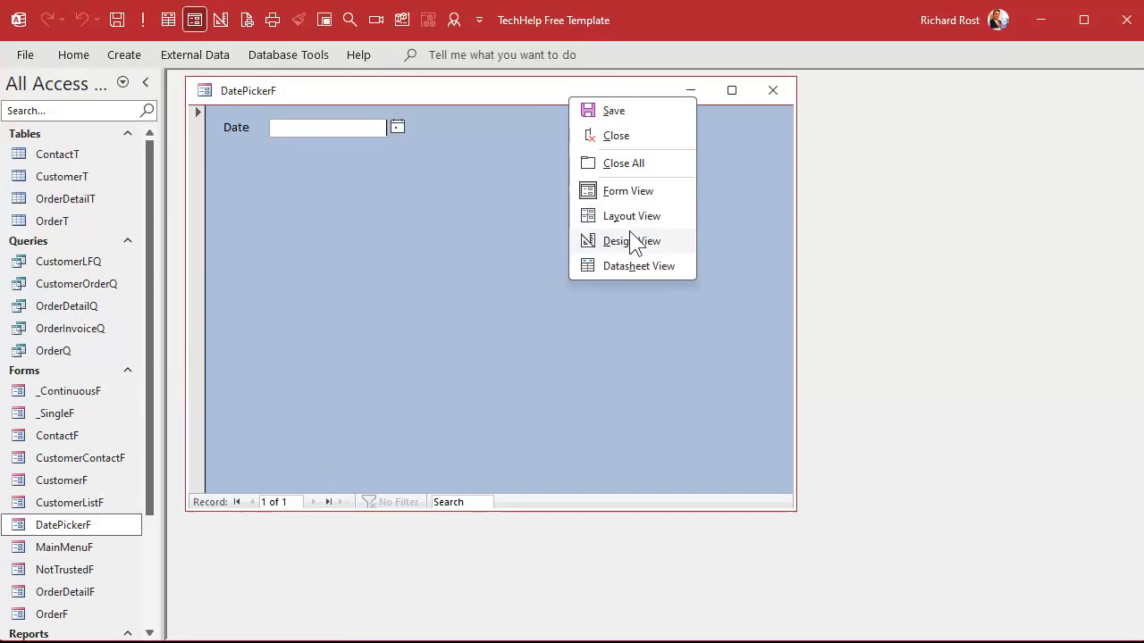
pyautogui.click(632, 240)
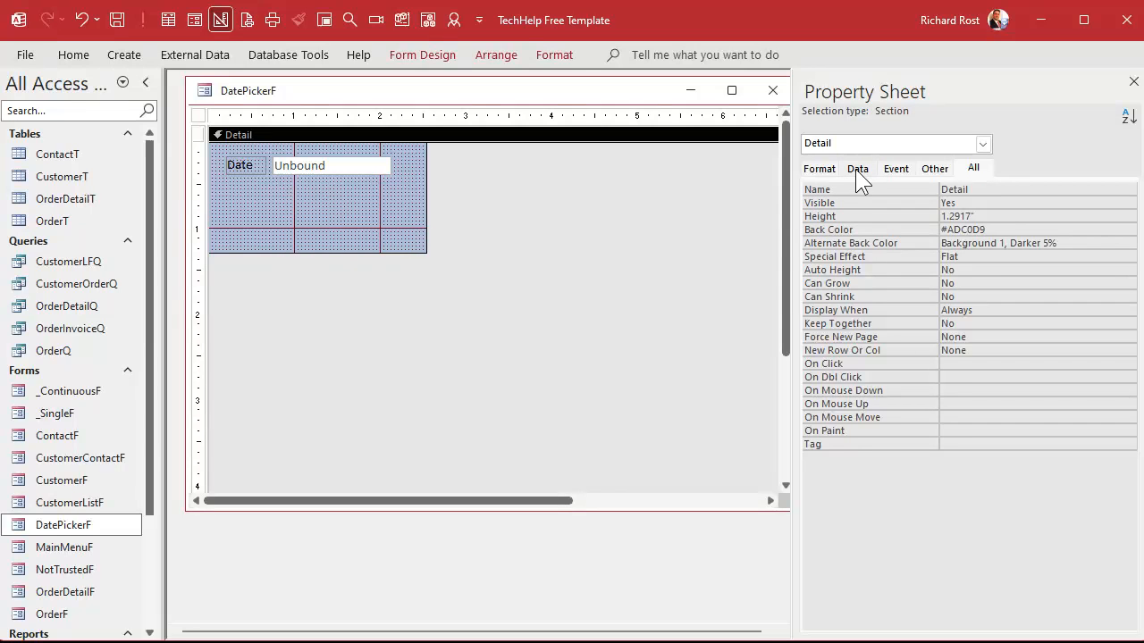
# Turn off record selectors, navigation buttons, scroll bars, control box and close button on the form
pyautogui.click(199, 117)
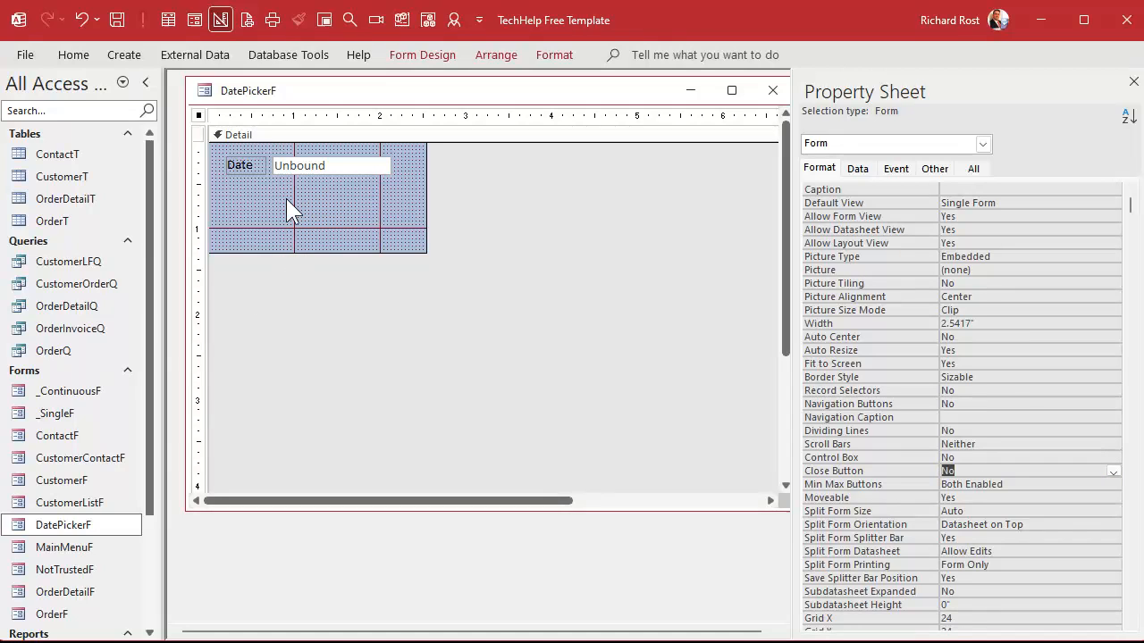
pyautogui.moveTo(321, 232)
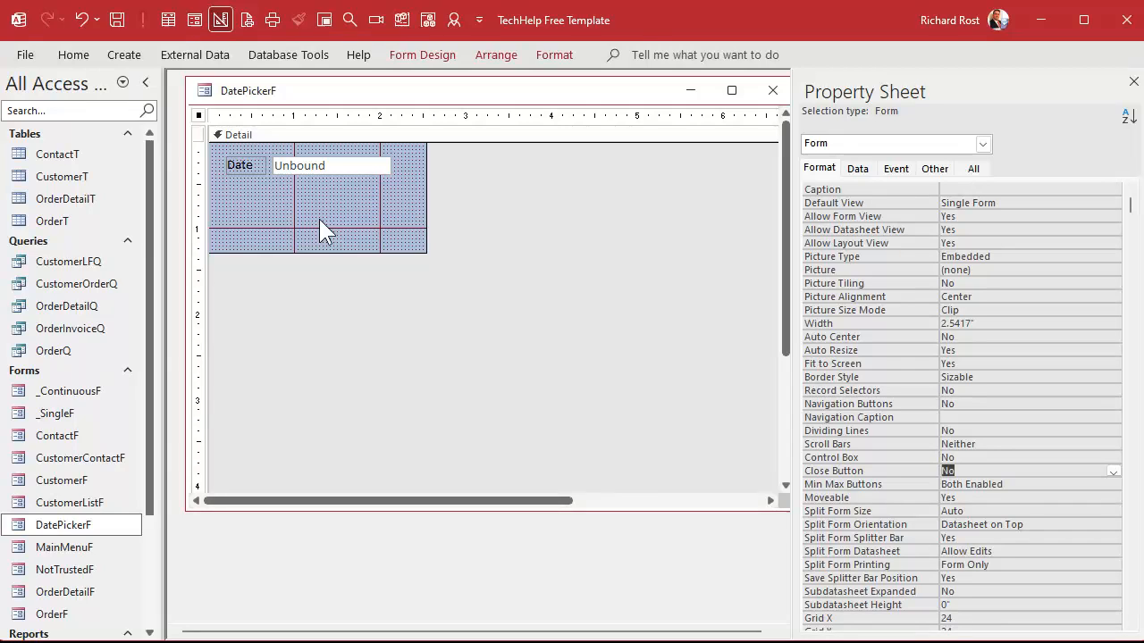
pyautogui.moveTo(447, 108)
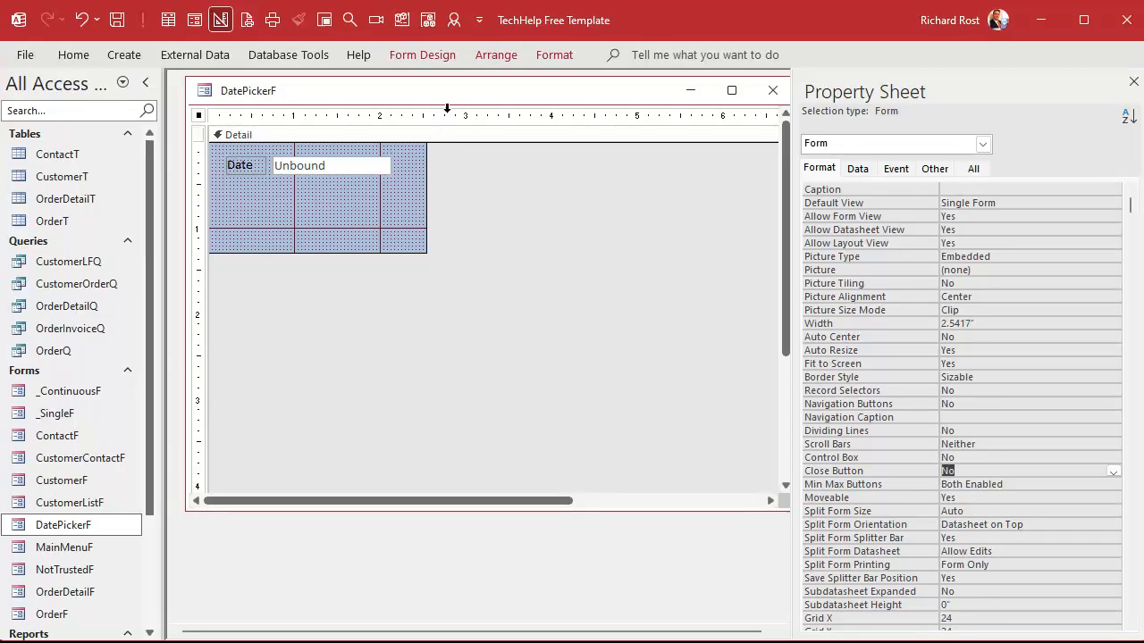
pyautogui.moveTo(476, 259)
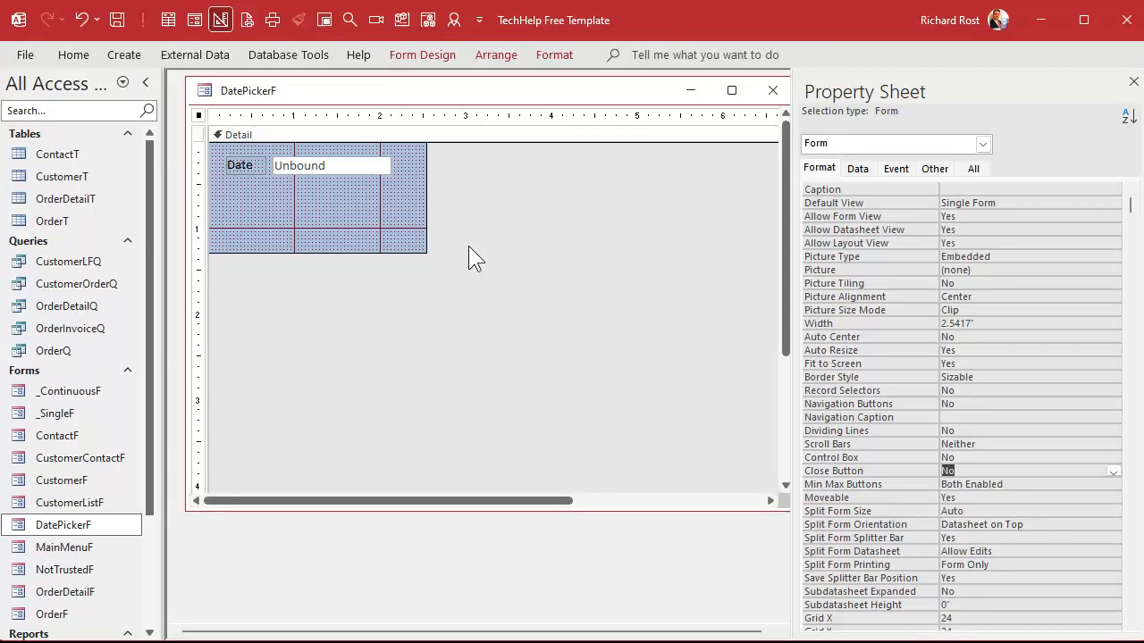
pyautogui.click(237, 134)
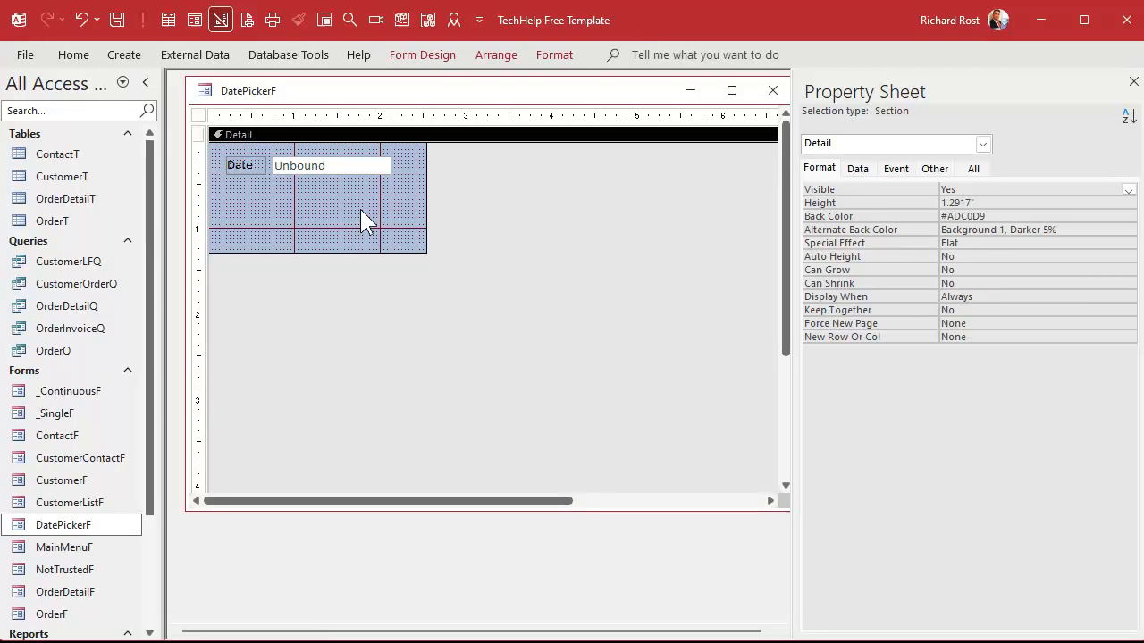
pyautogui.click(421, 55)
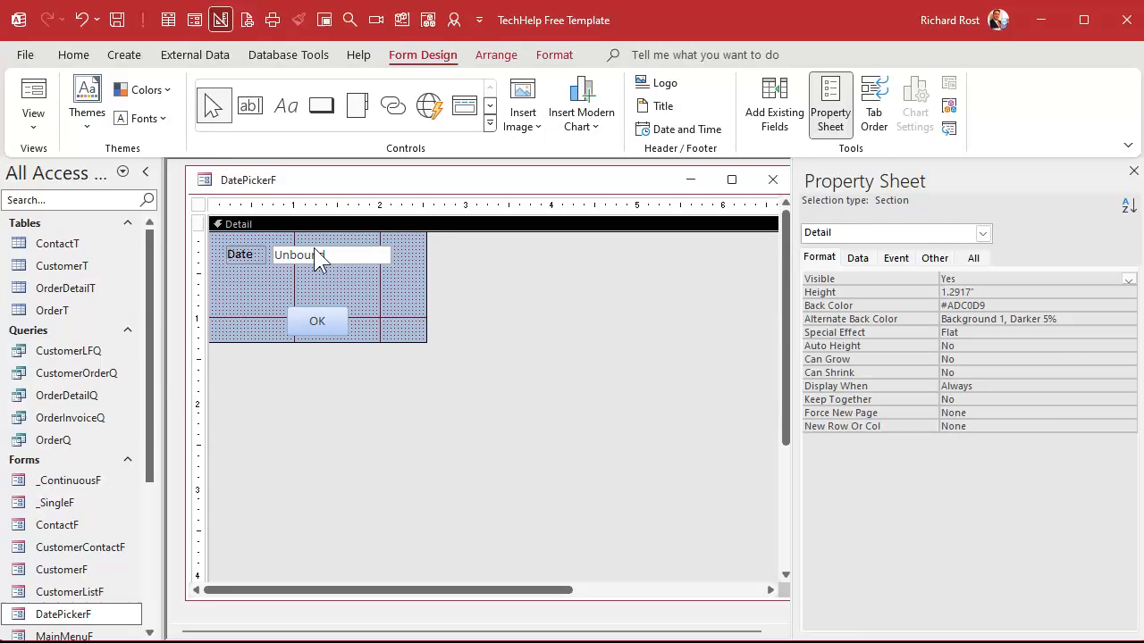
# Set the MyDate box's Default Value to =Date() so it shows today's date
pyautogui.click(327, 255)
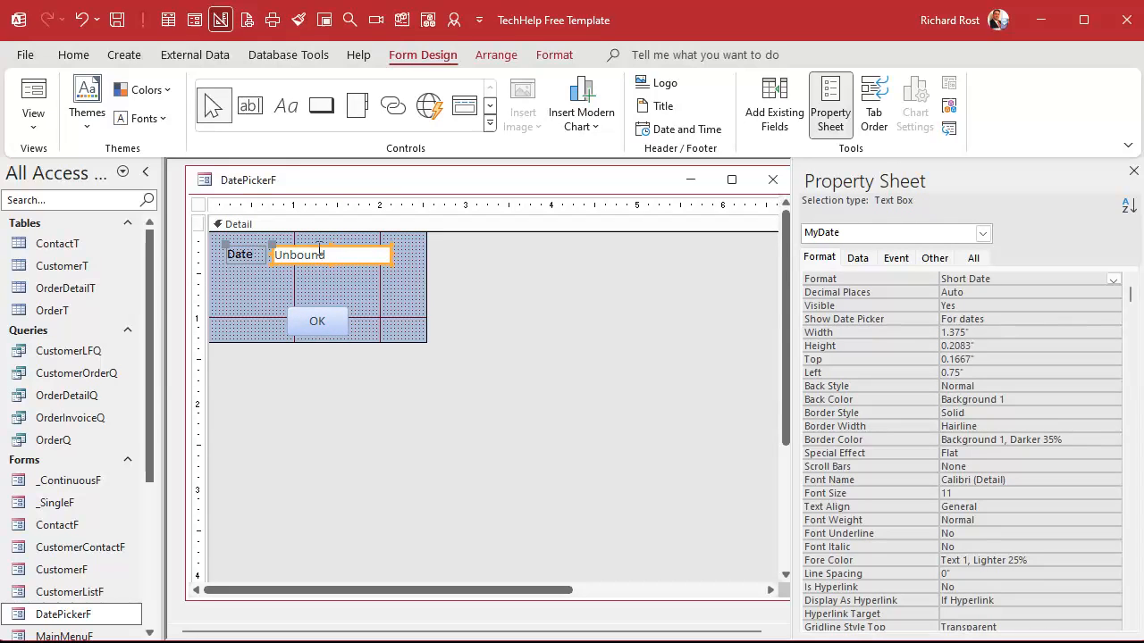
pyautogui.click(856, 258)
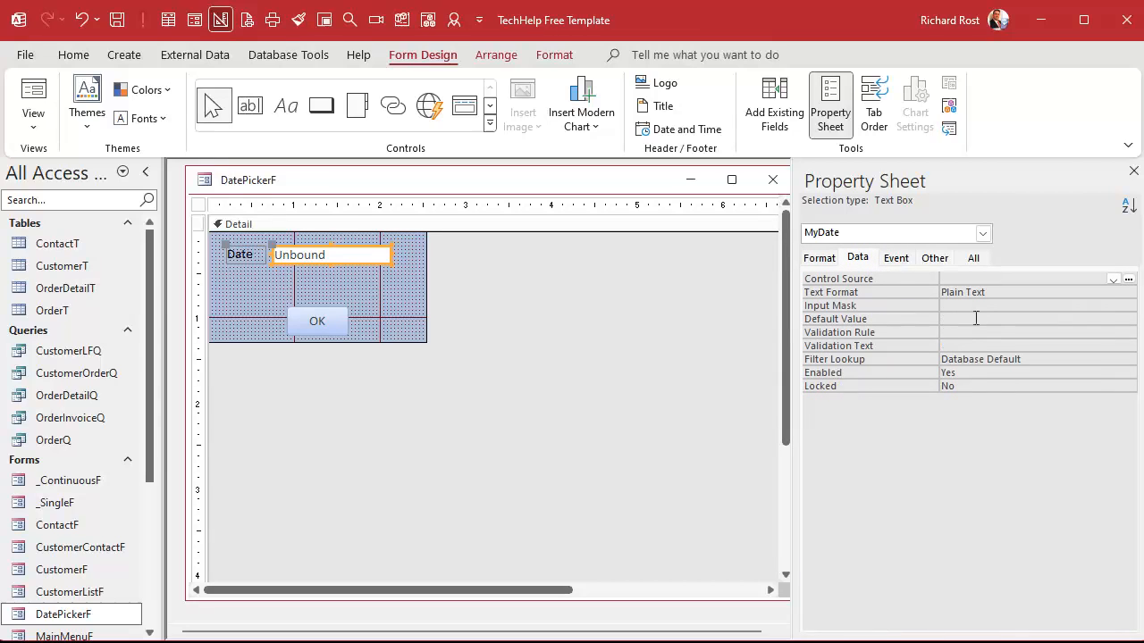
pyautogui.write('=Date()')
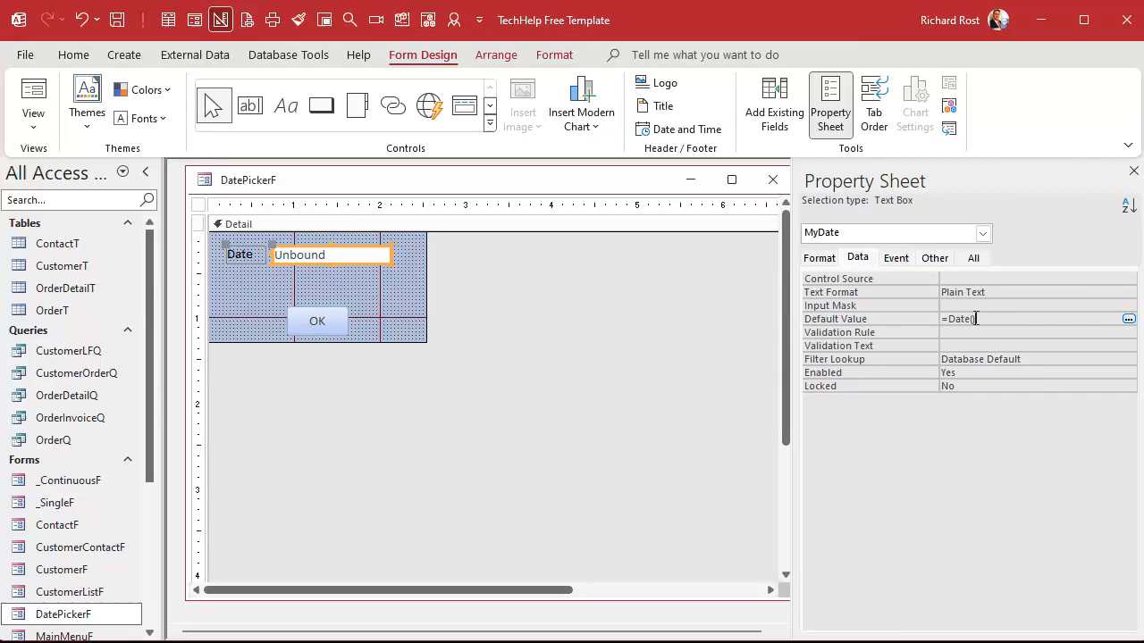
pyautogui.click(366, 295)
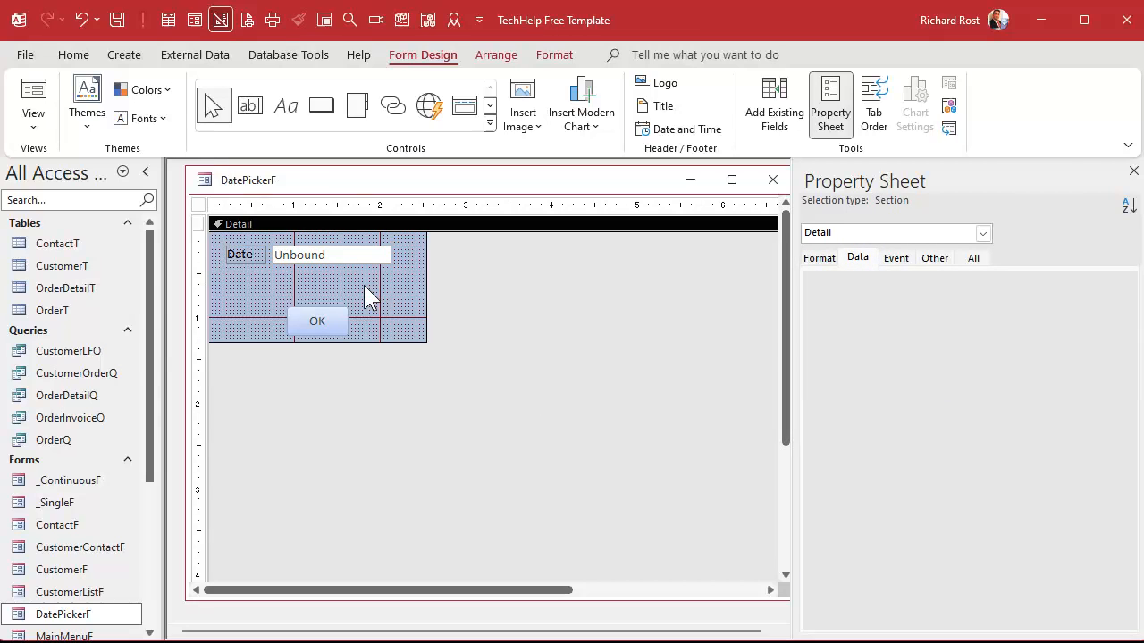
# Copy the OK button beneath the date box as a fitted +1d button named Plus1d
pyautogui.click(316, 321)
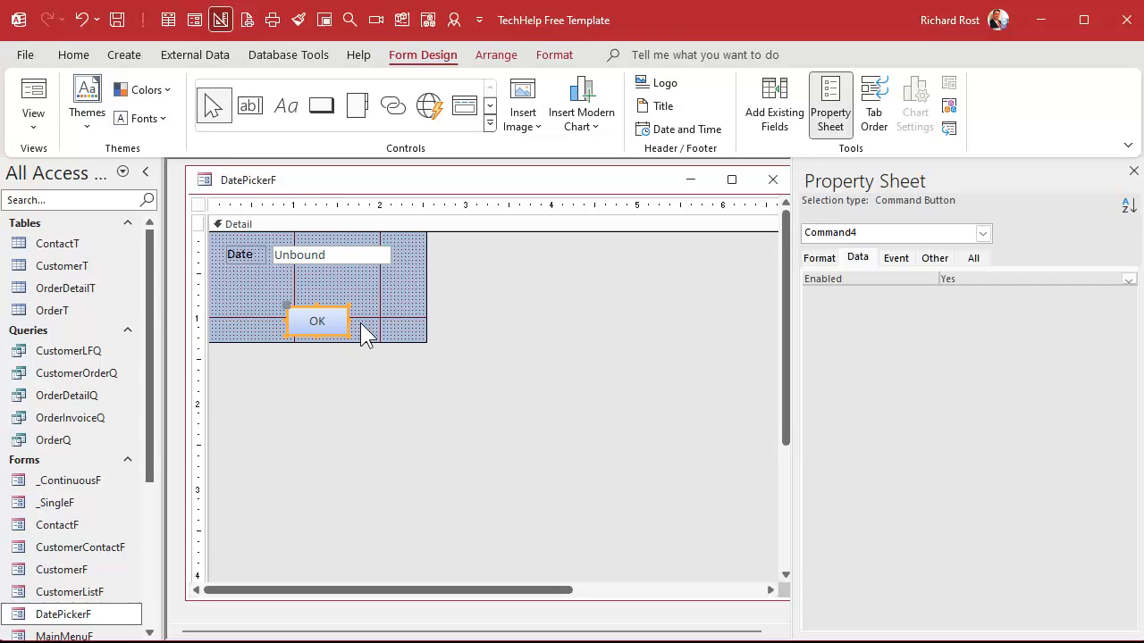
pyautogui.moveTo(317, 321); pyautogui.dragTo(317, 357)
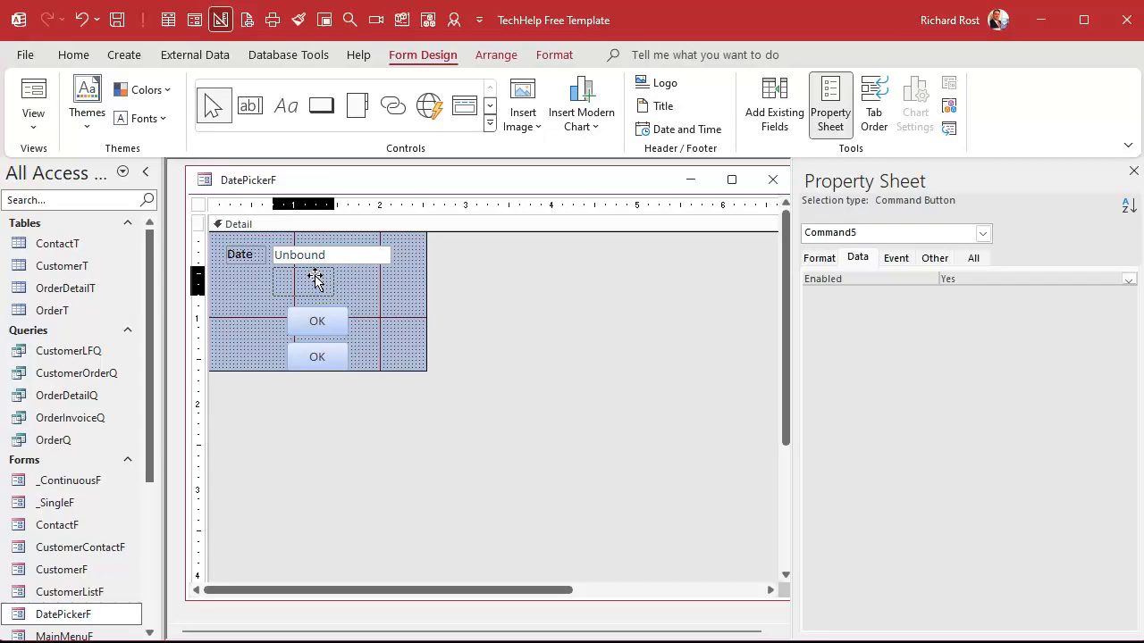
pyautogui.moveTo(317, 357); pyautogui.dragTo(303, 282)
pyautogui.write('+1d')
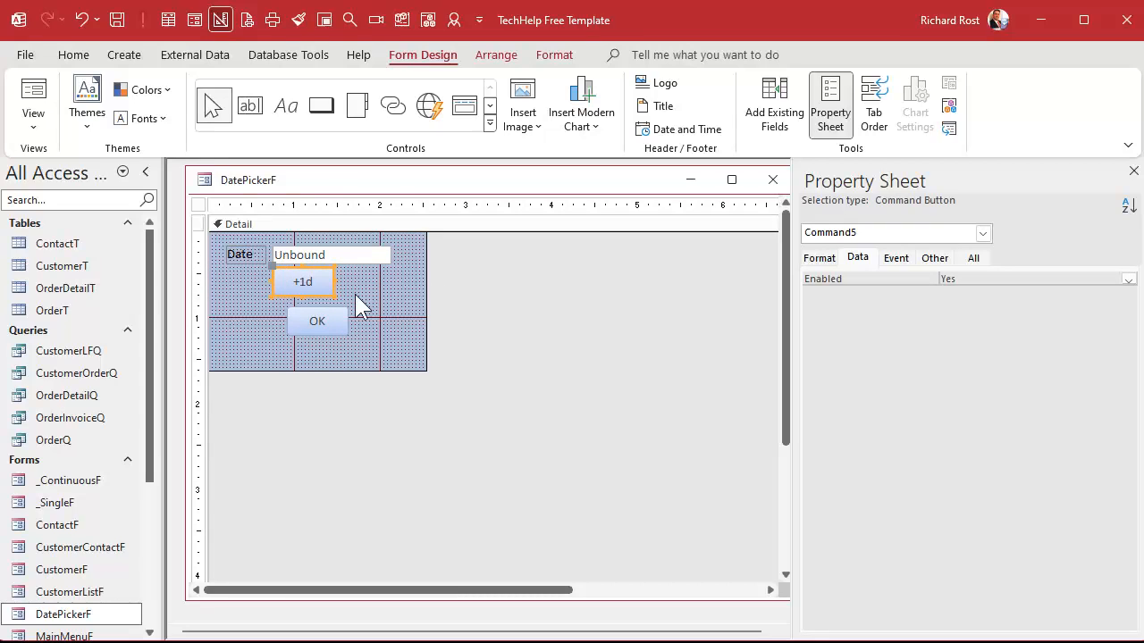
pyautogui.click(302, 281)
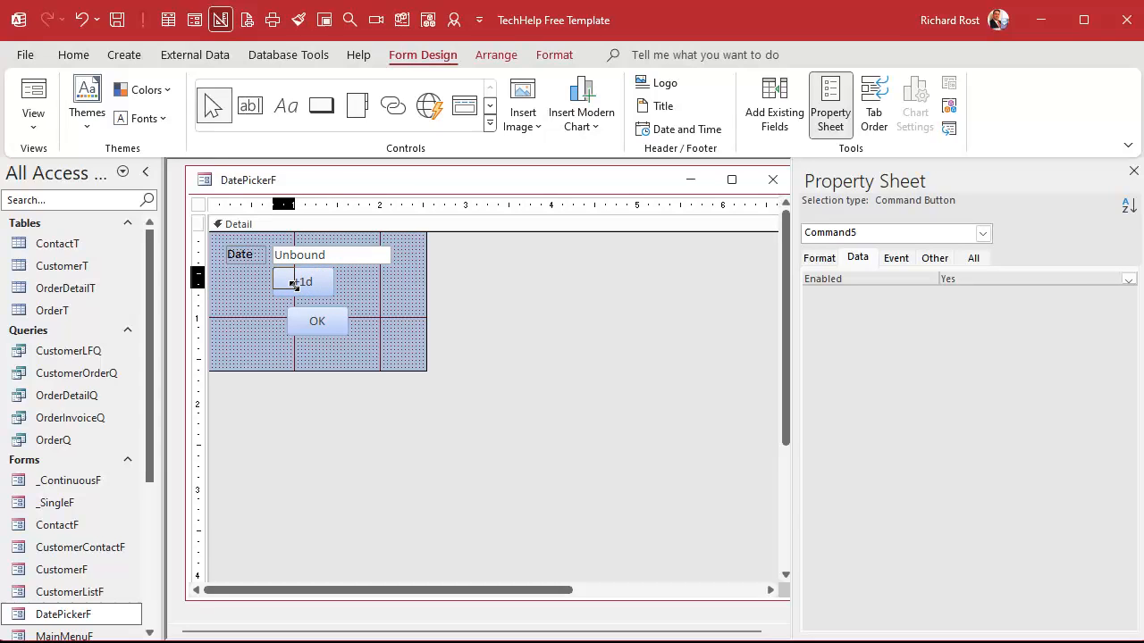
pyautogui.click(362, 295)
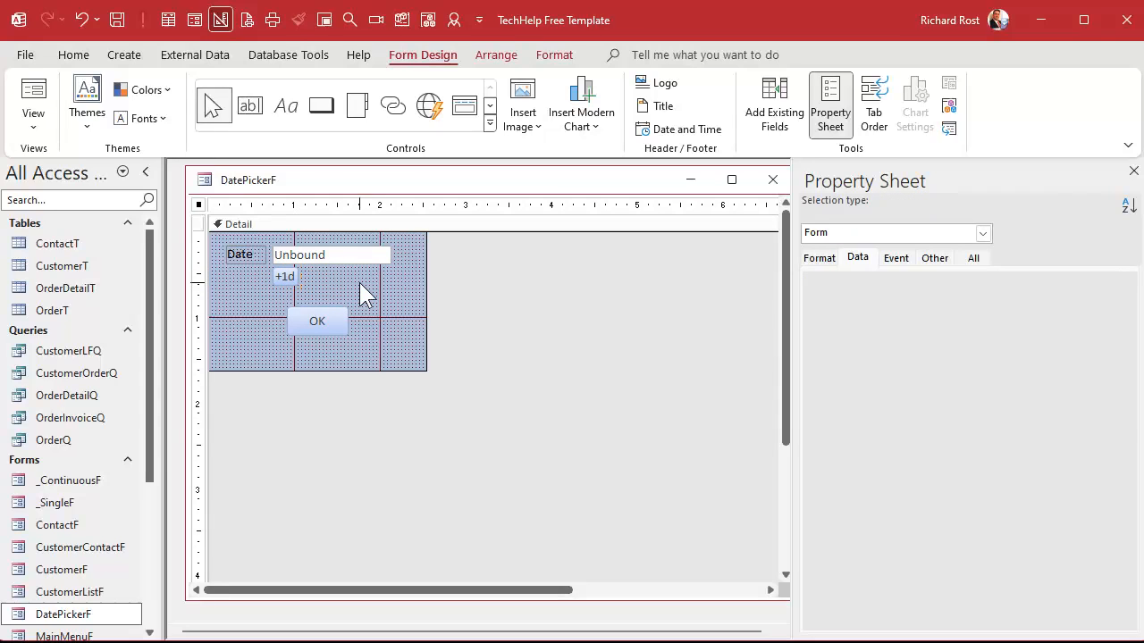
pyautogui.click(284, 276)
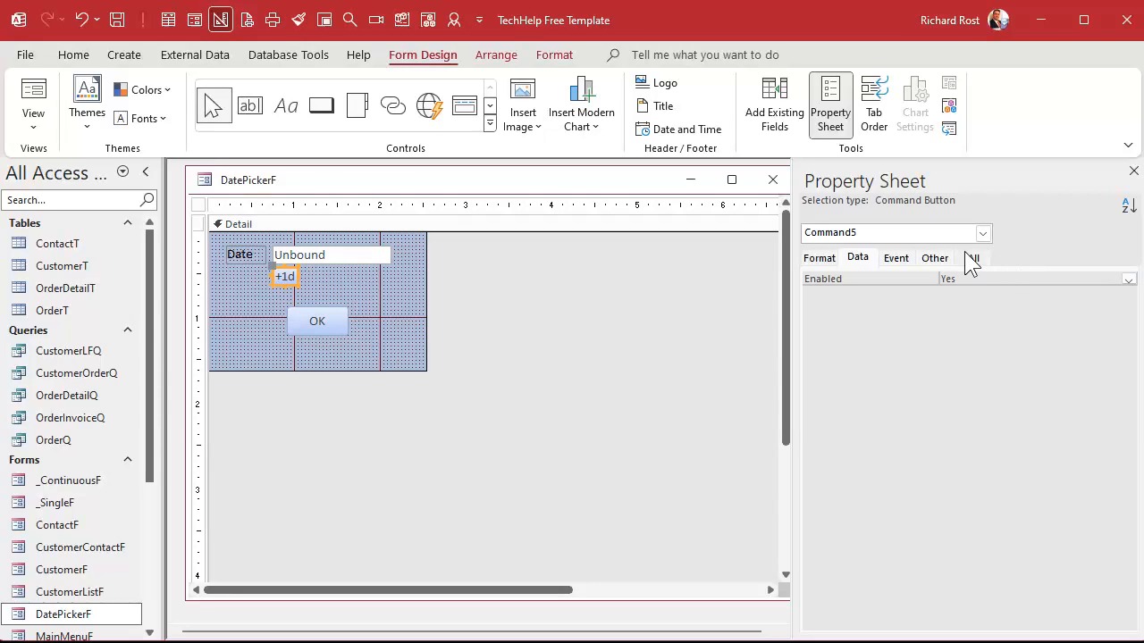
pyautogui.click(972, 258)
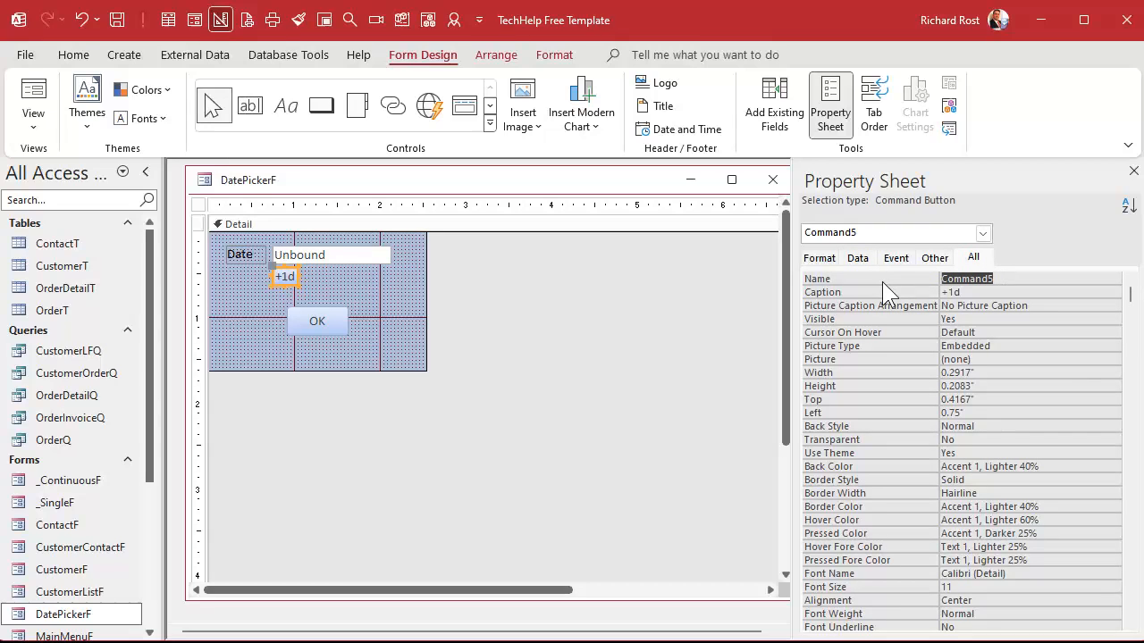
pyautogui.write('Plus1d')
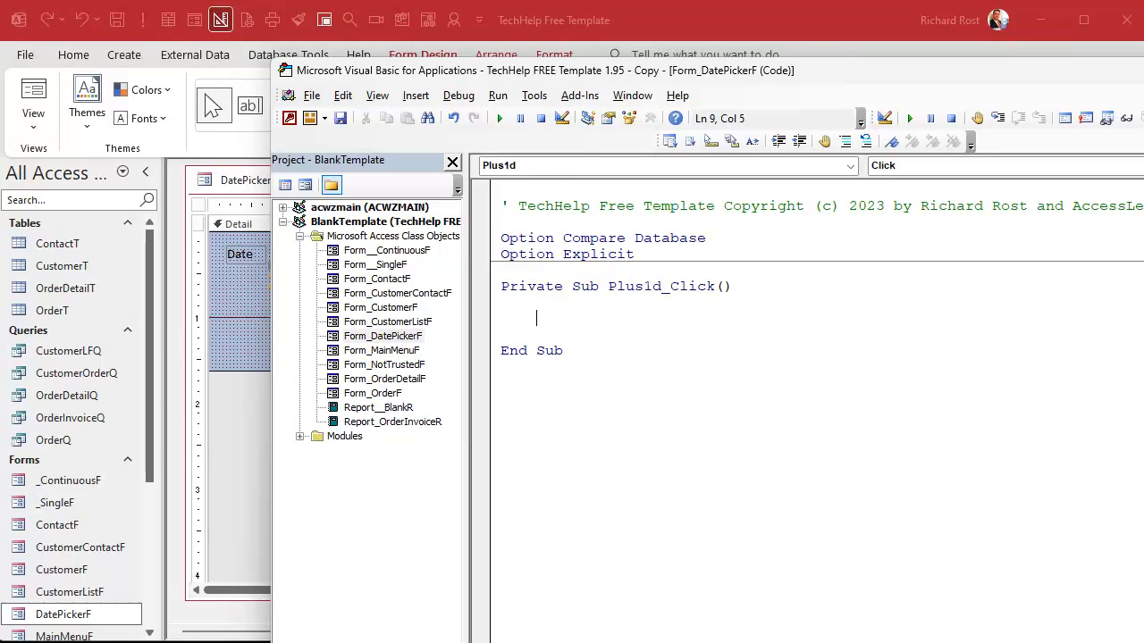
# Enter MyDate = MyDate + 1 in the Plus1d_Click procedure
pyautogui.write('mydate = mydate')
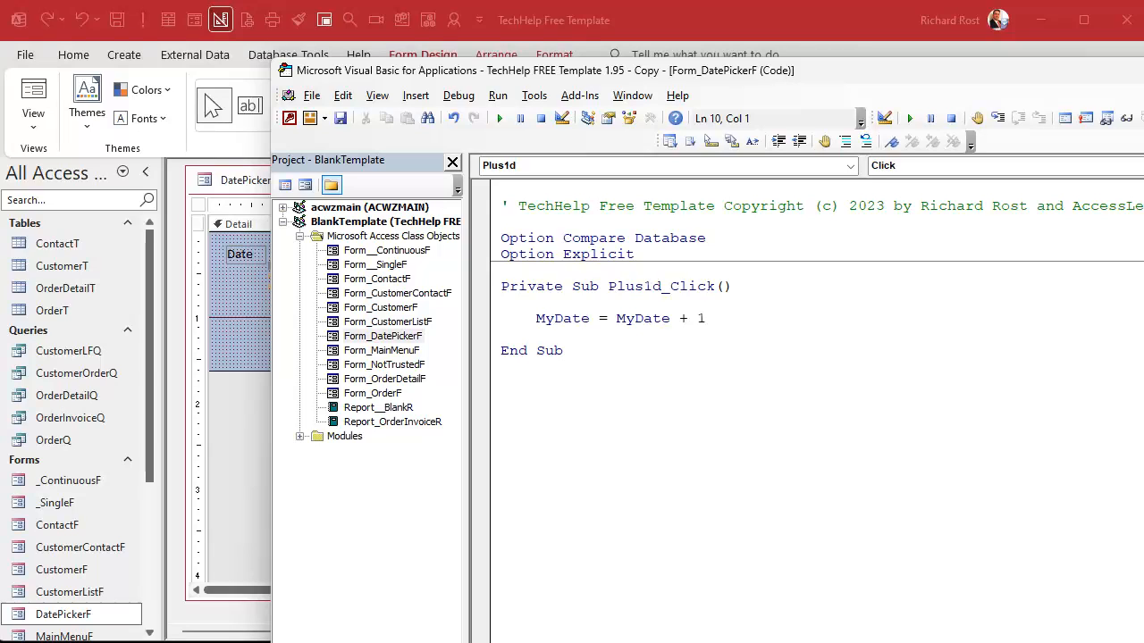
pyautogui.click(504, 335)
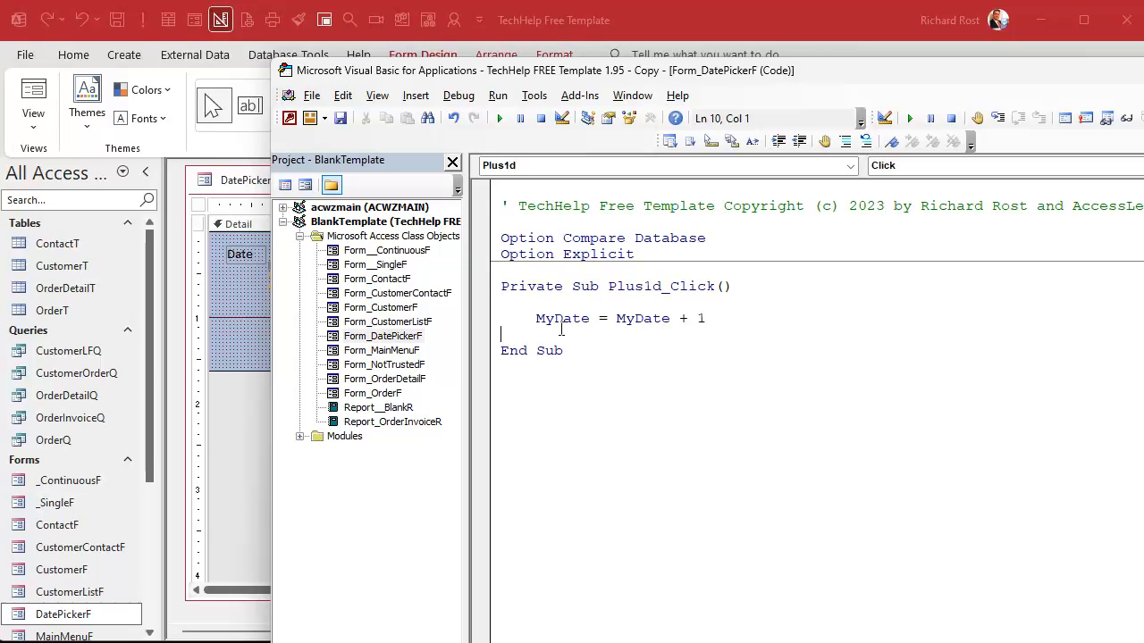
pyautogui.moveTo(753, 326)
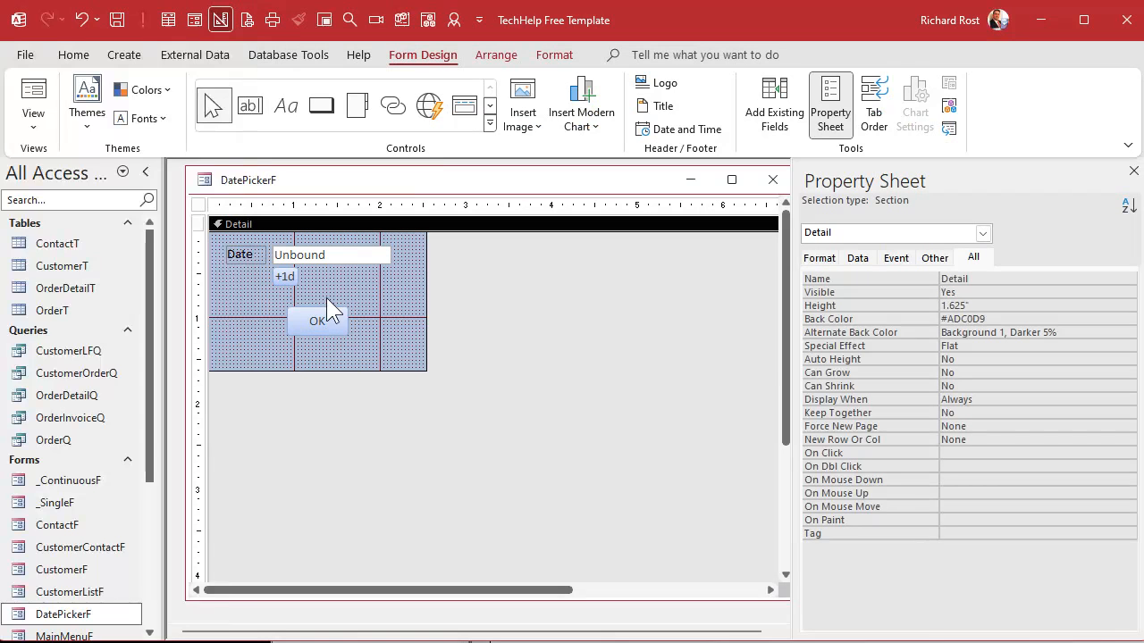
pyautogui.moveTo(415, 290)
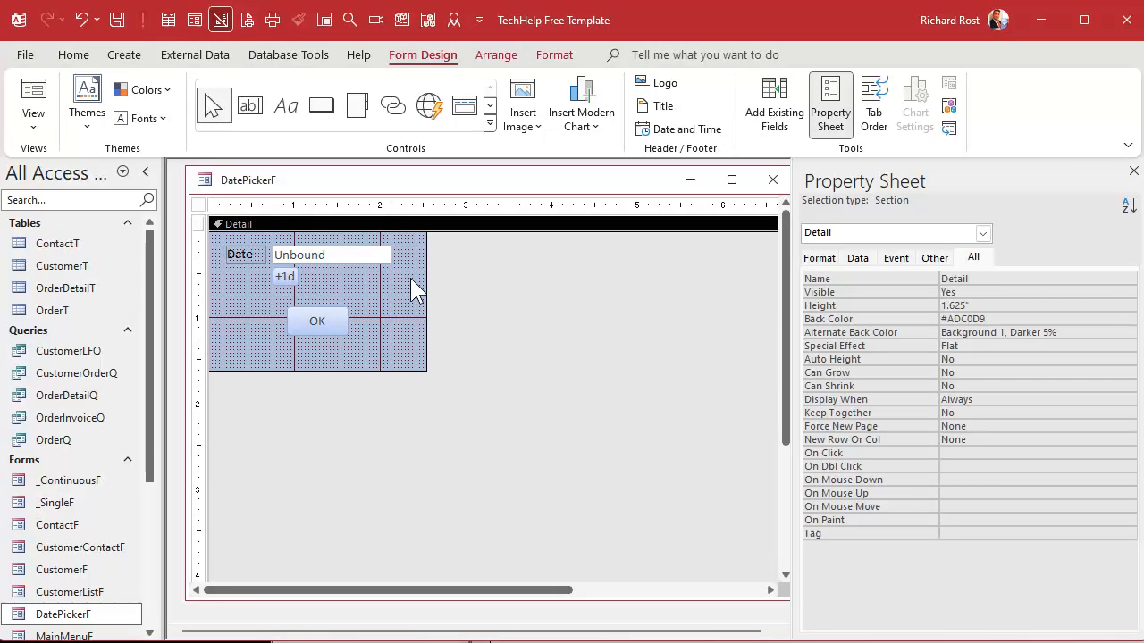
pyautogui.moveTo(772, 179)
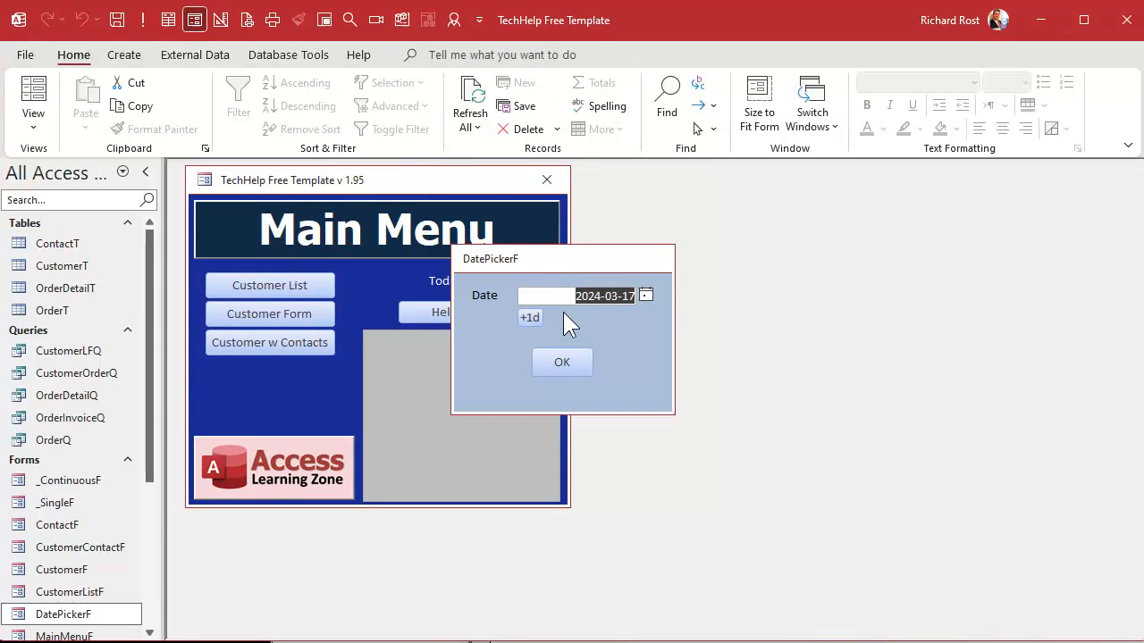
# Click +1d in the running form to advance the date toward 2024-03-23
pyautogui.click(530, 318)
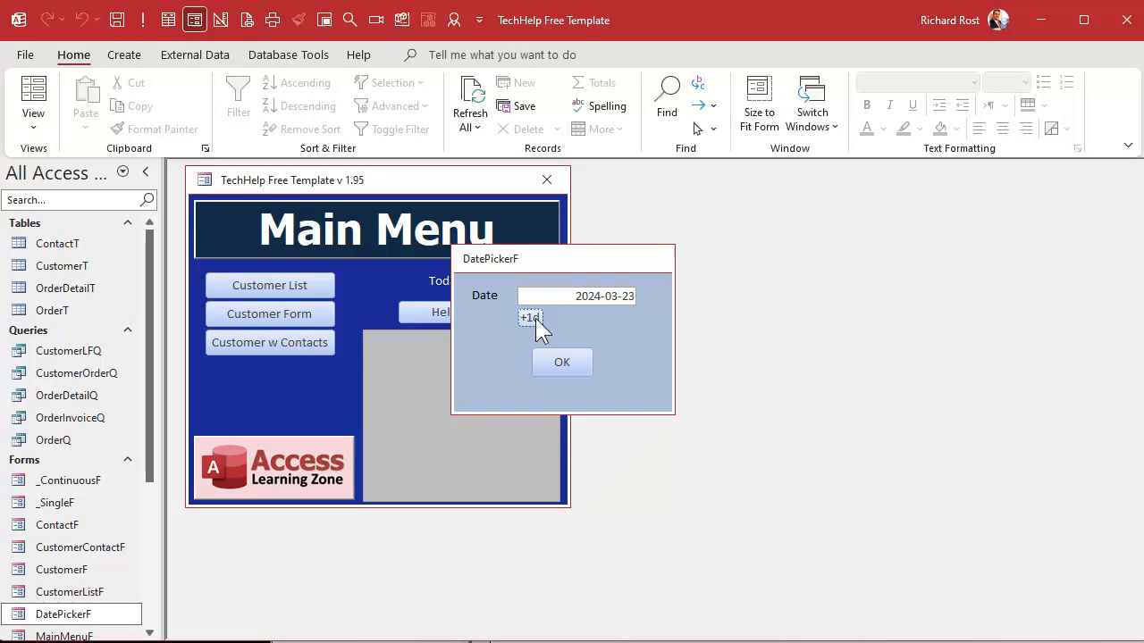
pyautogui.moveTo(586, 326)
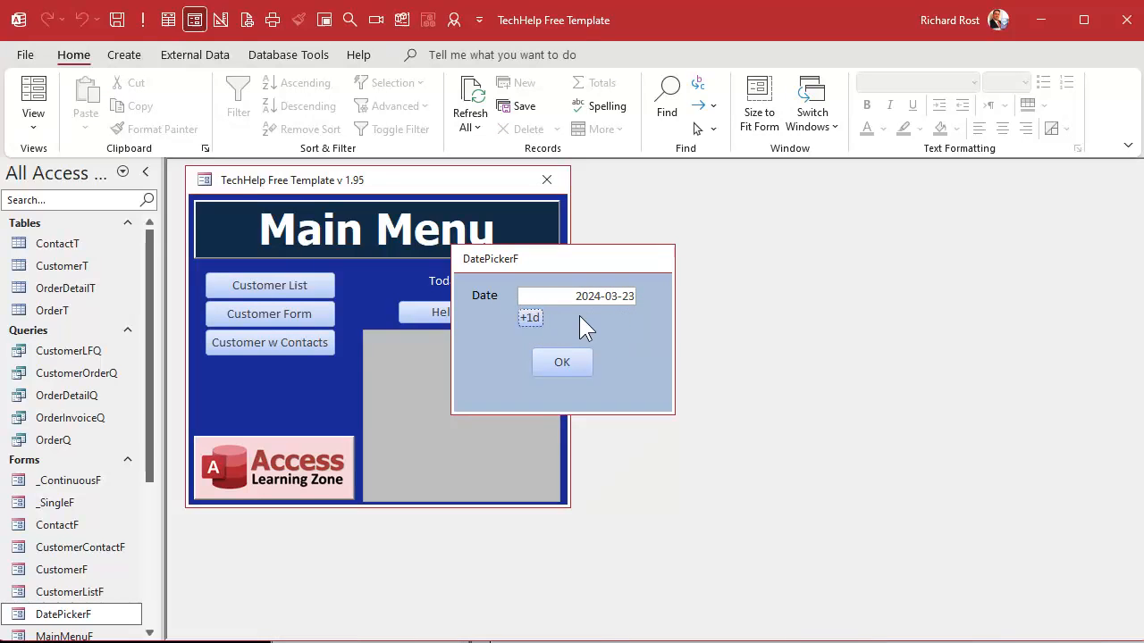
pyautogui.moveTo(610, 322)
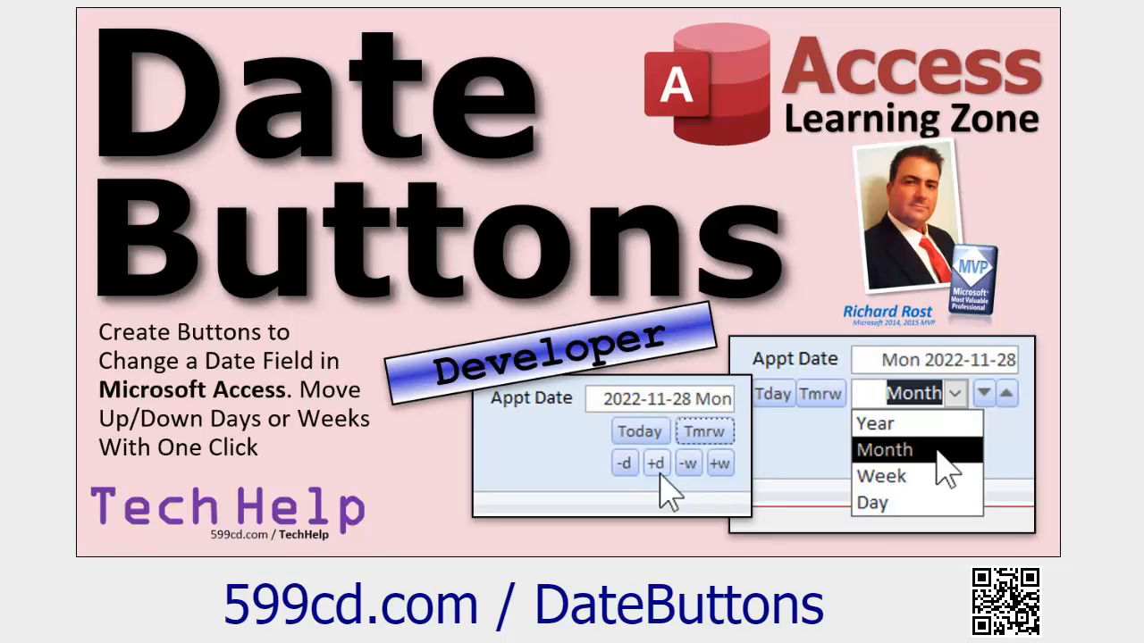
pyautogui.moveTo(939, 514)
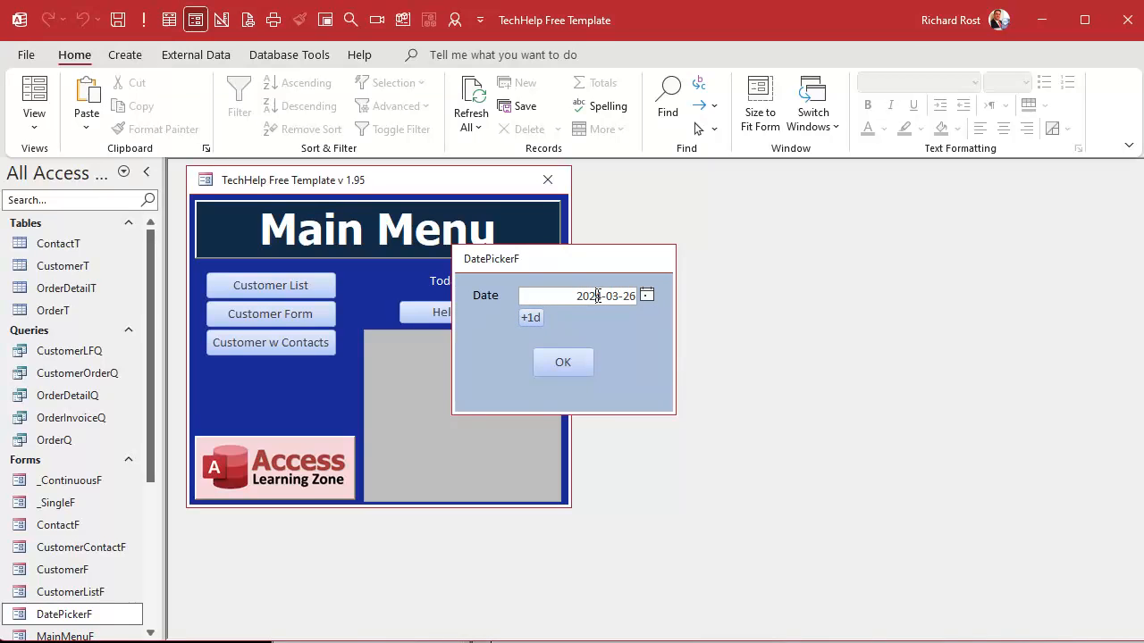
# Pick 2024-03-21 from the MyDate calendar
pyautogui.click(646, 296)
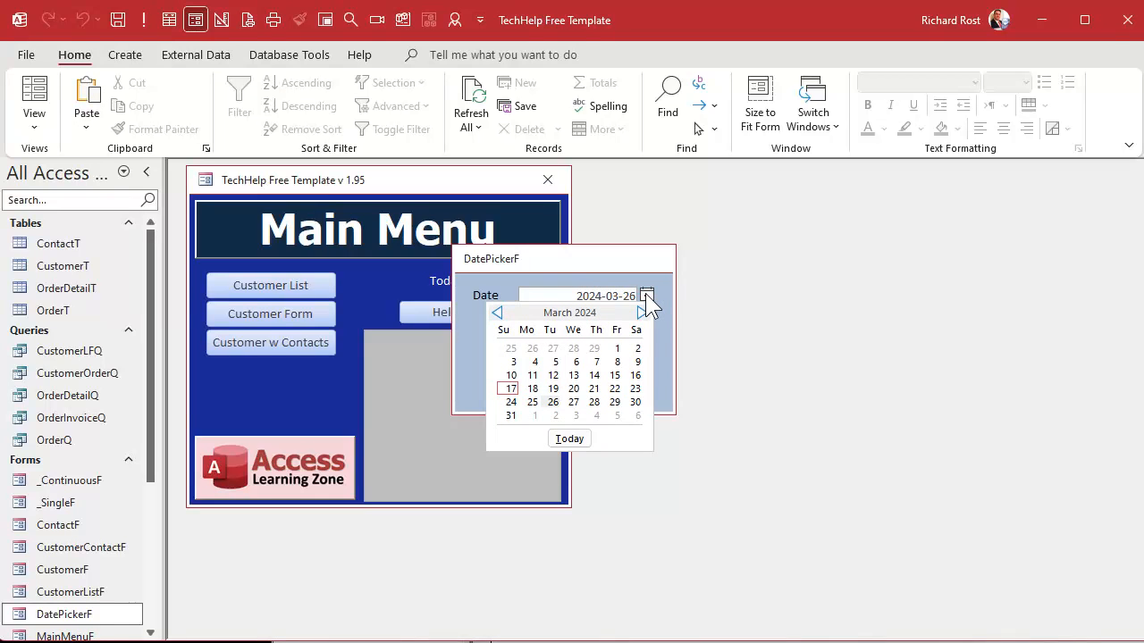
pyautogui.click(593, 374)
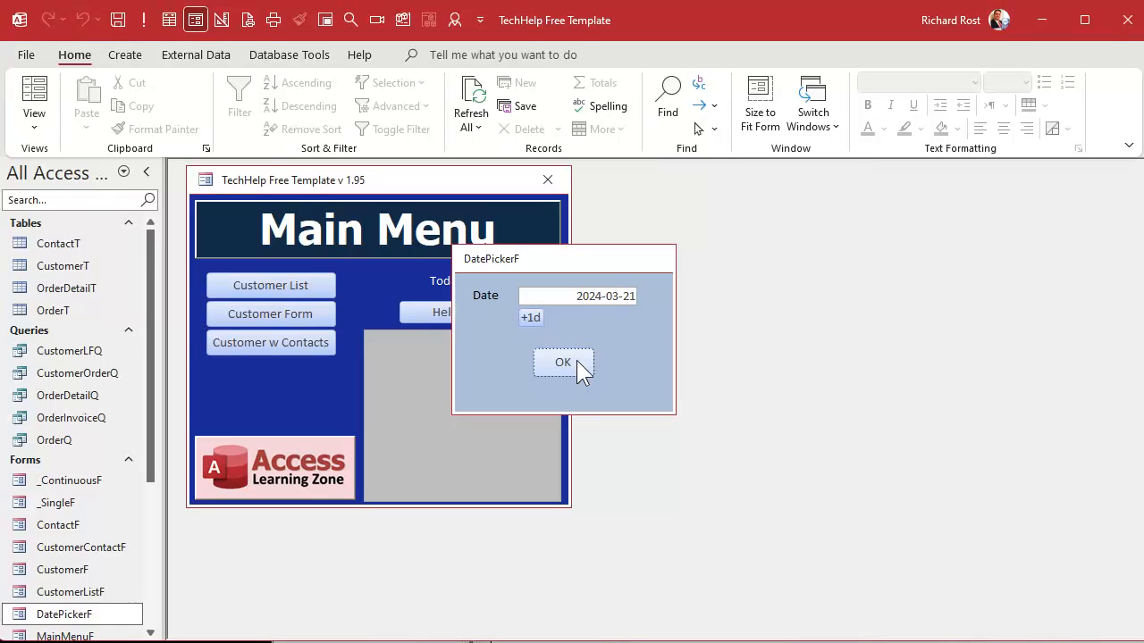
pyautogui.moveTo(563, 394)
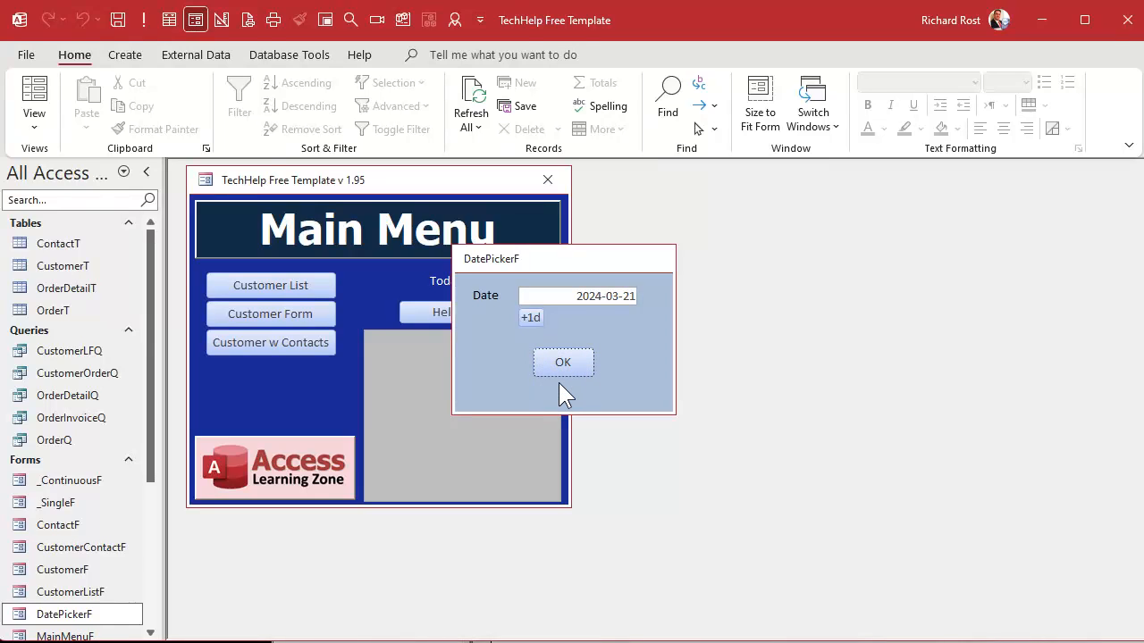
pyautogui.moveTo(661, 308)
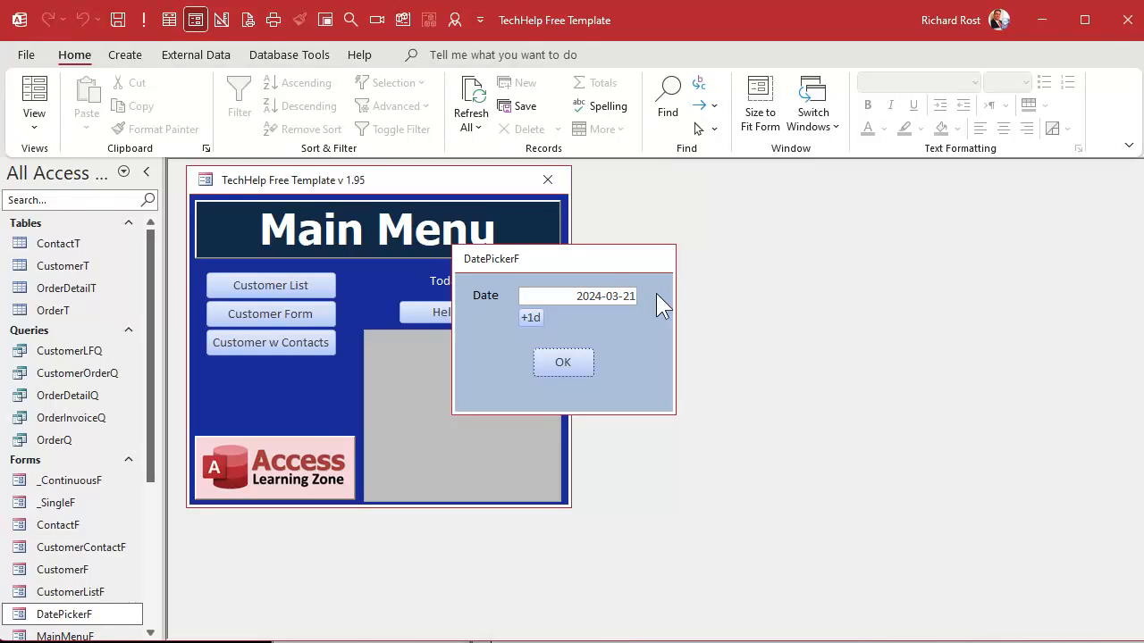
pyautogui.moveTo(650, 319)
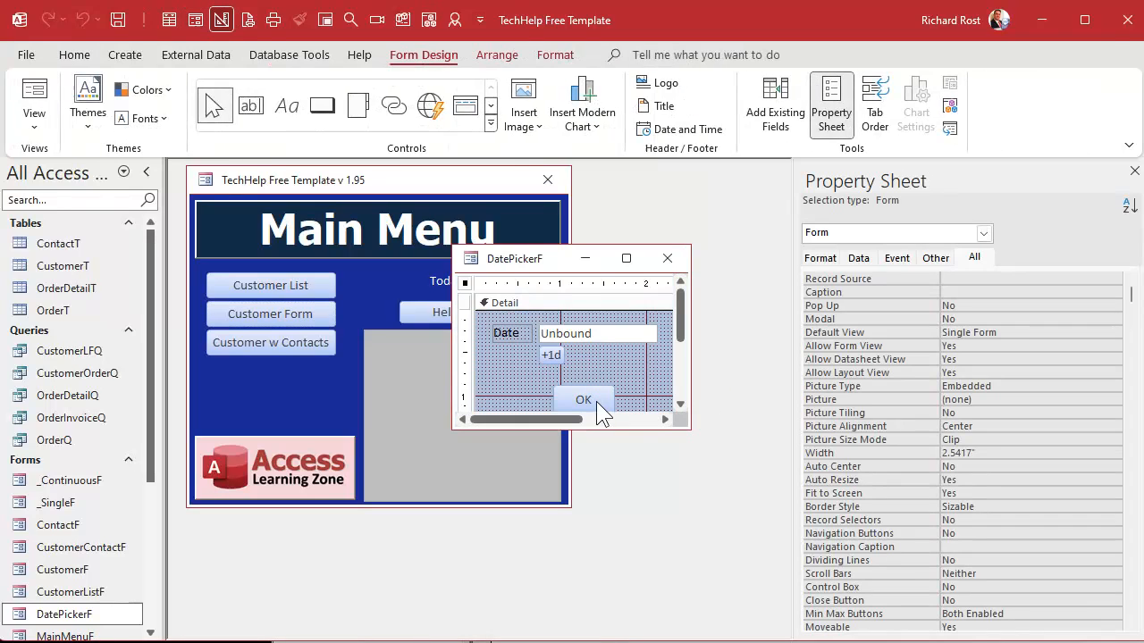
# Build an empty OKBtn_Click event procedure from the OK button
pyautogui.rightClick(583, 399)
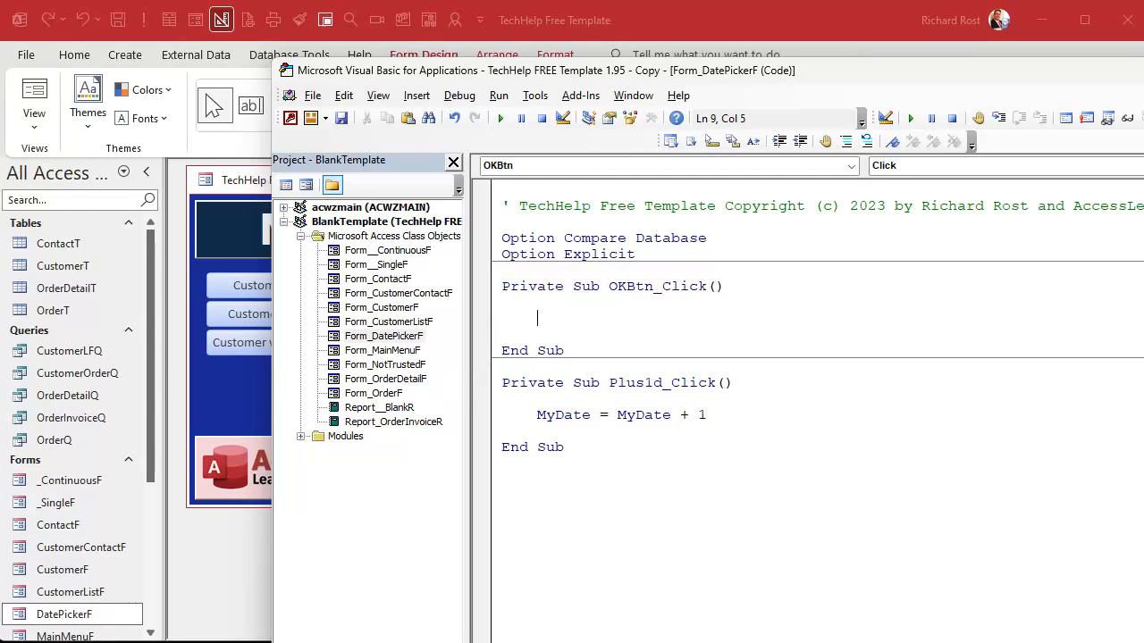
# Write TempVars("DatePickerValue") = MyDate.Value in OKBtn_Click
pyautogui.write('tempvar')
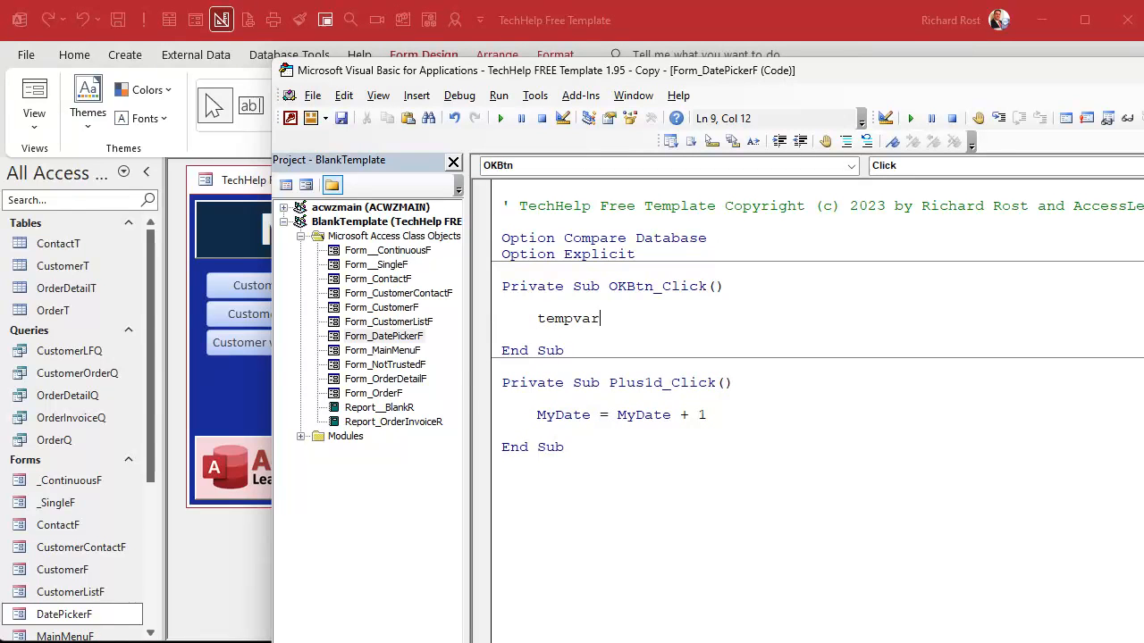
pyautogui.write('s("DatePickerValue')
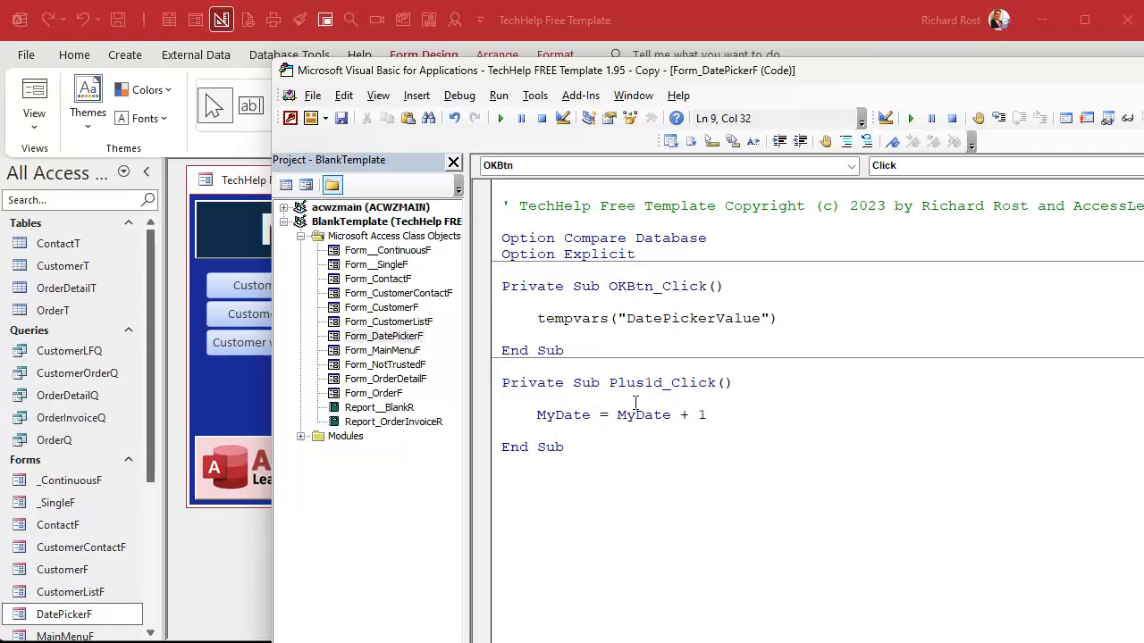
pyautogui.write('=')
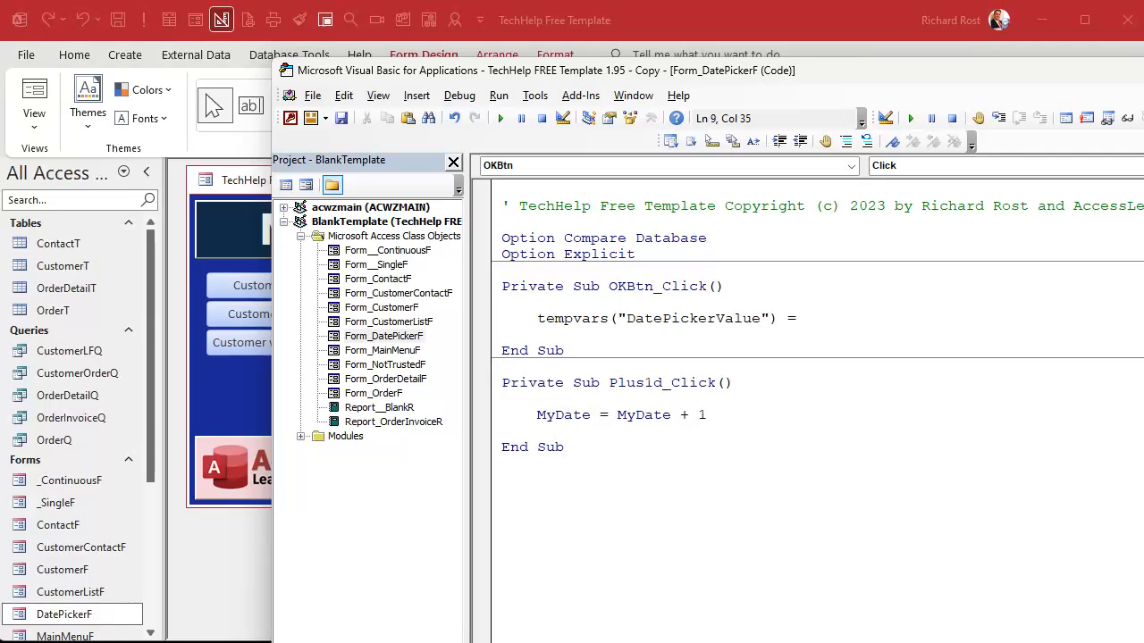
pyautogui.write('mydat')
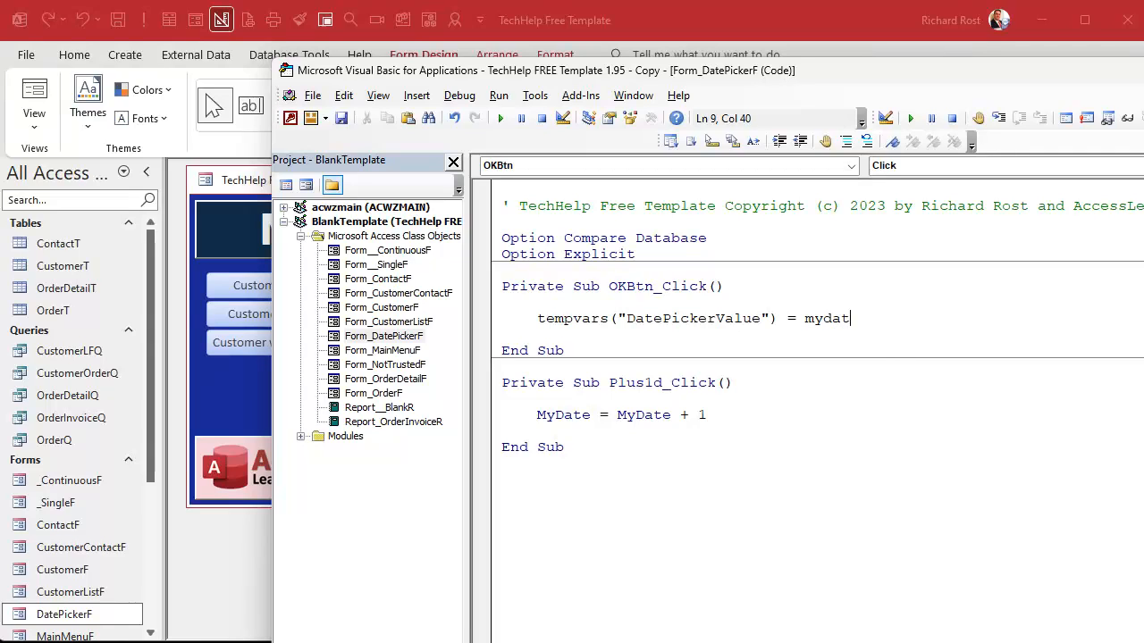
pyautogui.write('e.Value')
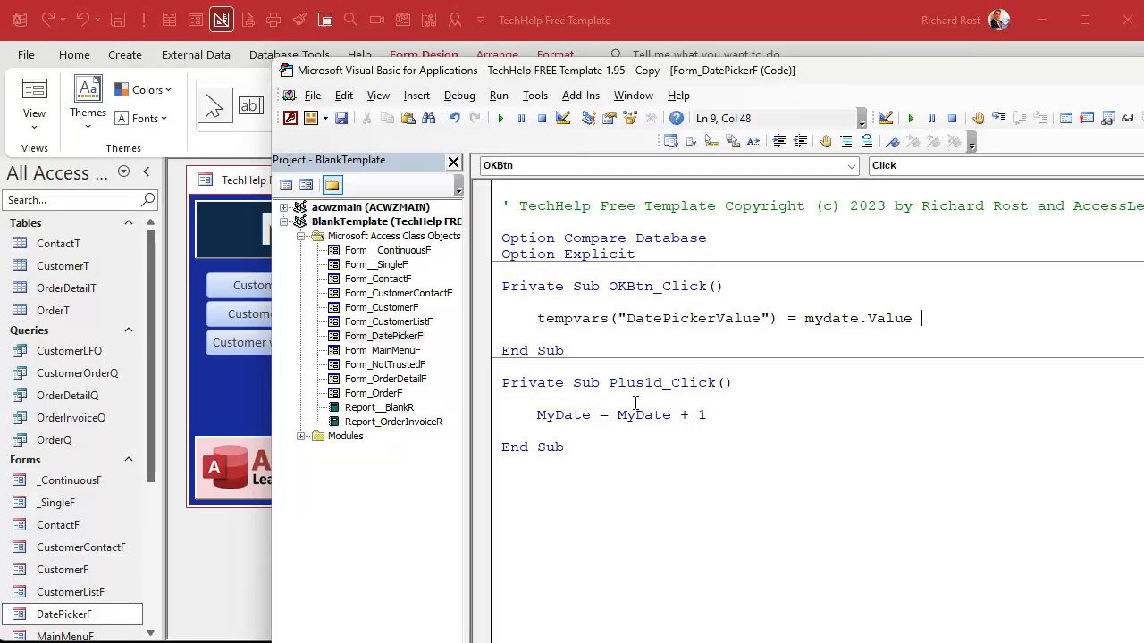
pyautogui.press('Return')
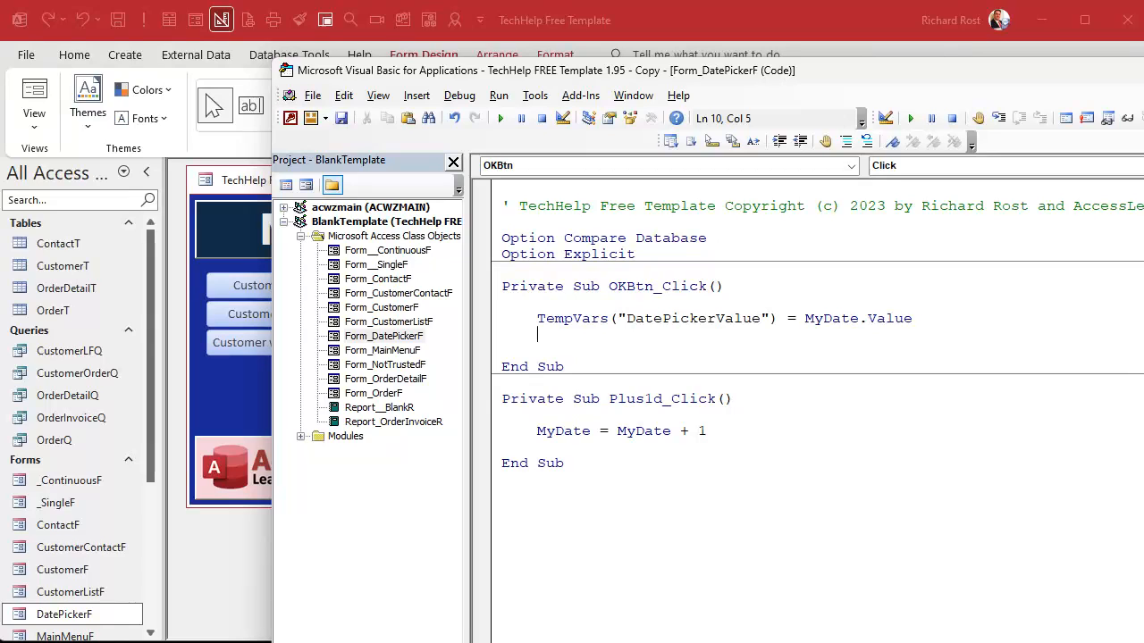
# Add DoCmd.Close acForm, Me.Name, acSaveYes to close the form
pyautogui.write('docmd.close acForm ,')
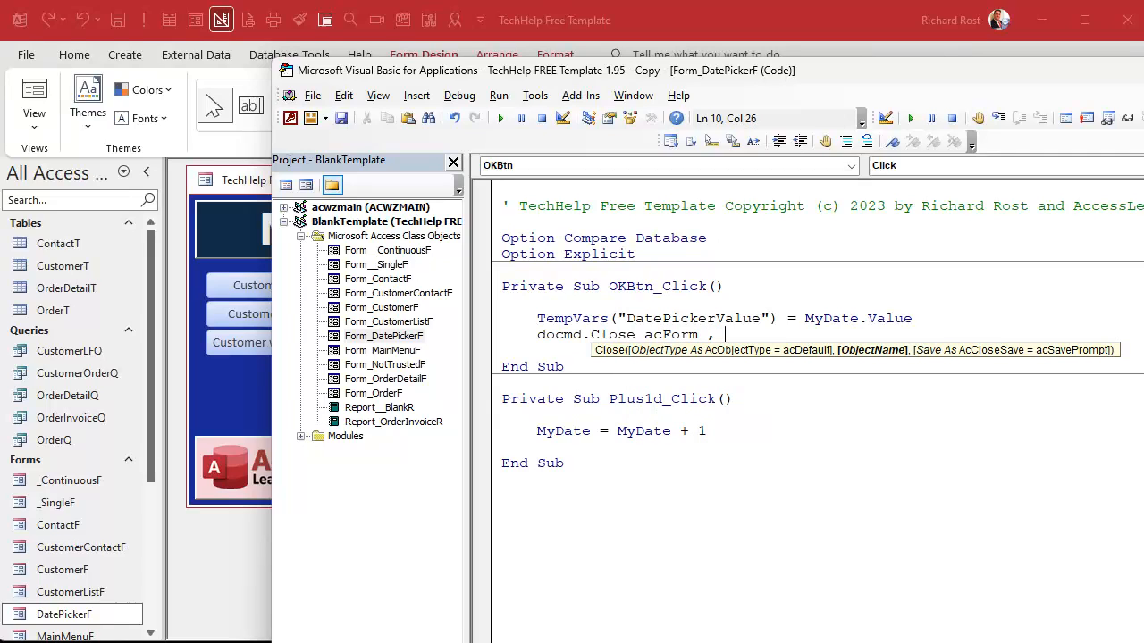
pyautogui.write('me.Name')
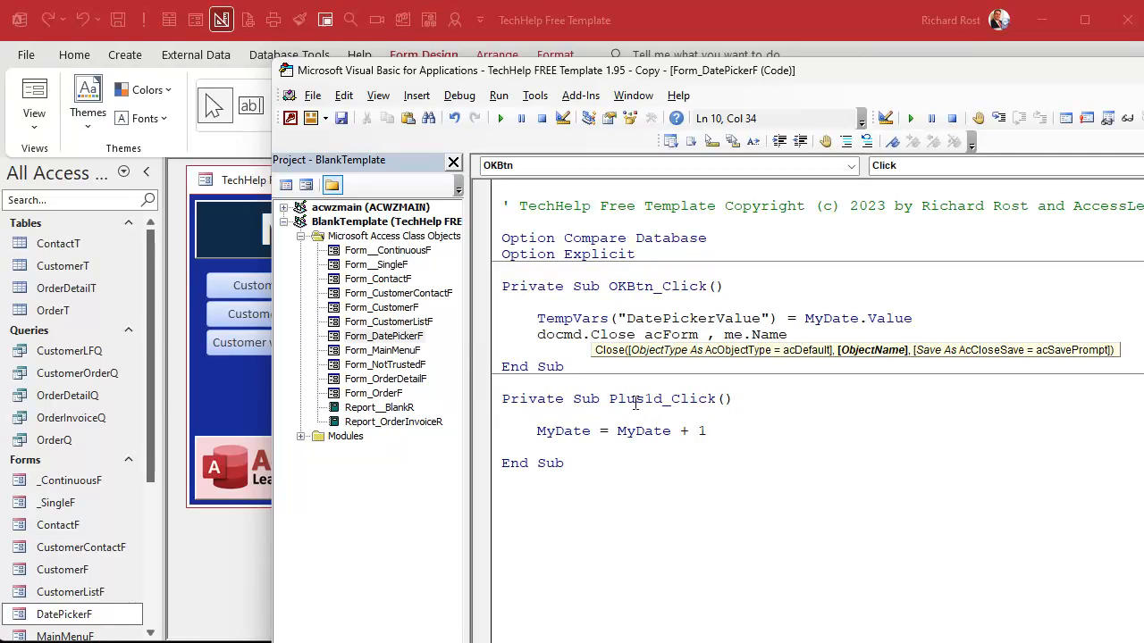
pyautogui.write(', acSaveYes')
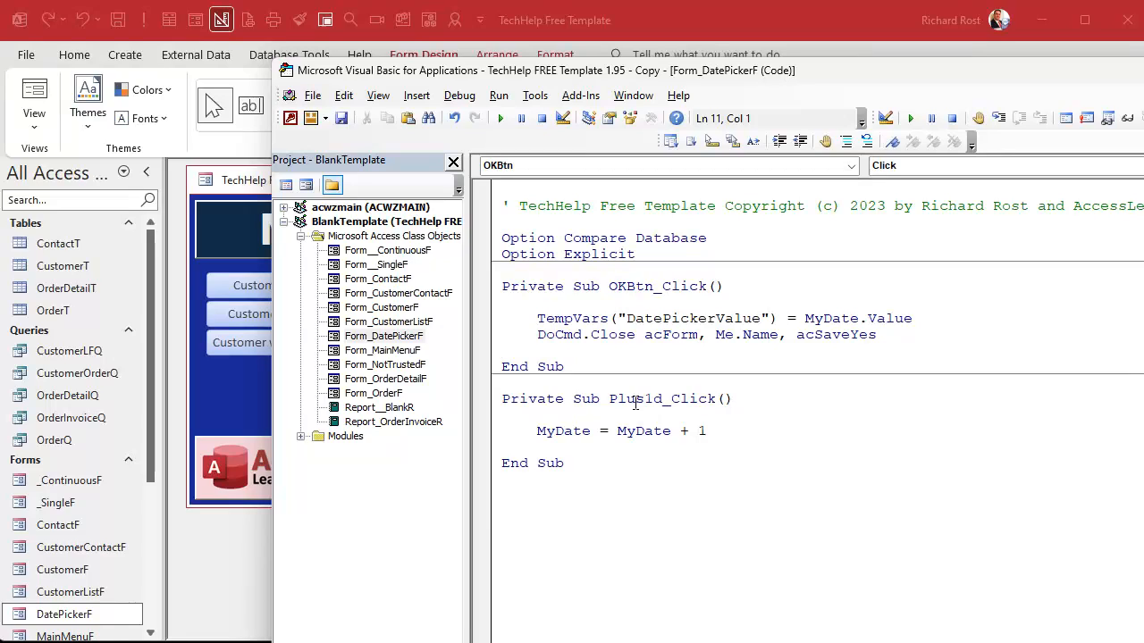
pyautogui.click(503, 351)
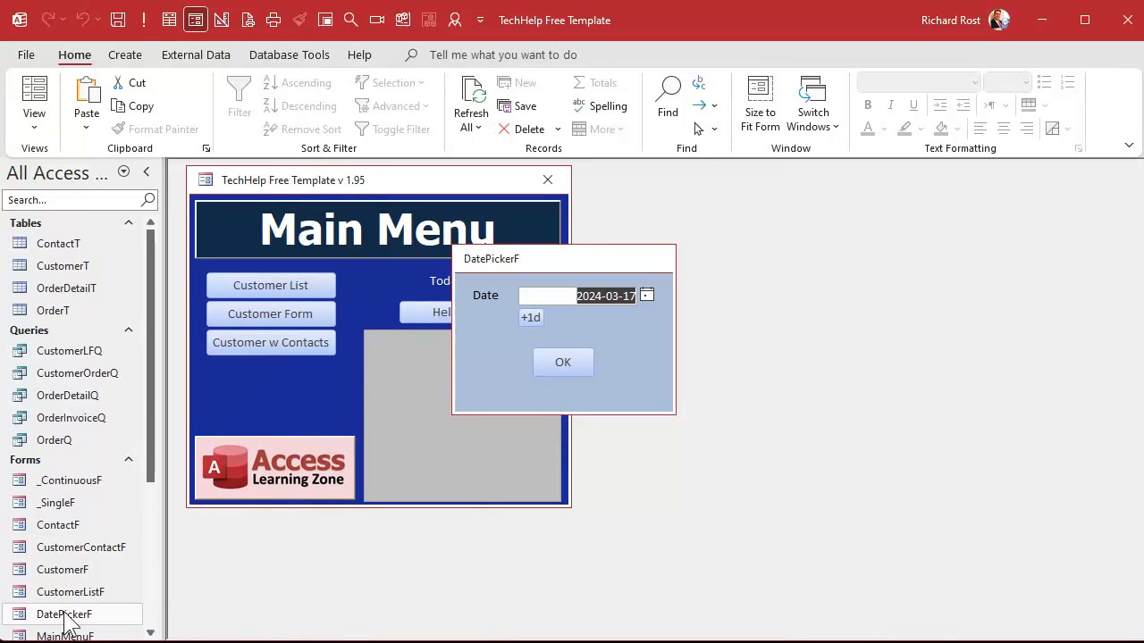
# Click OK to close the running DatePickerF, then reopen the form
pyautogui.click(562, 362)
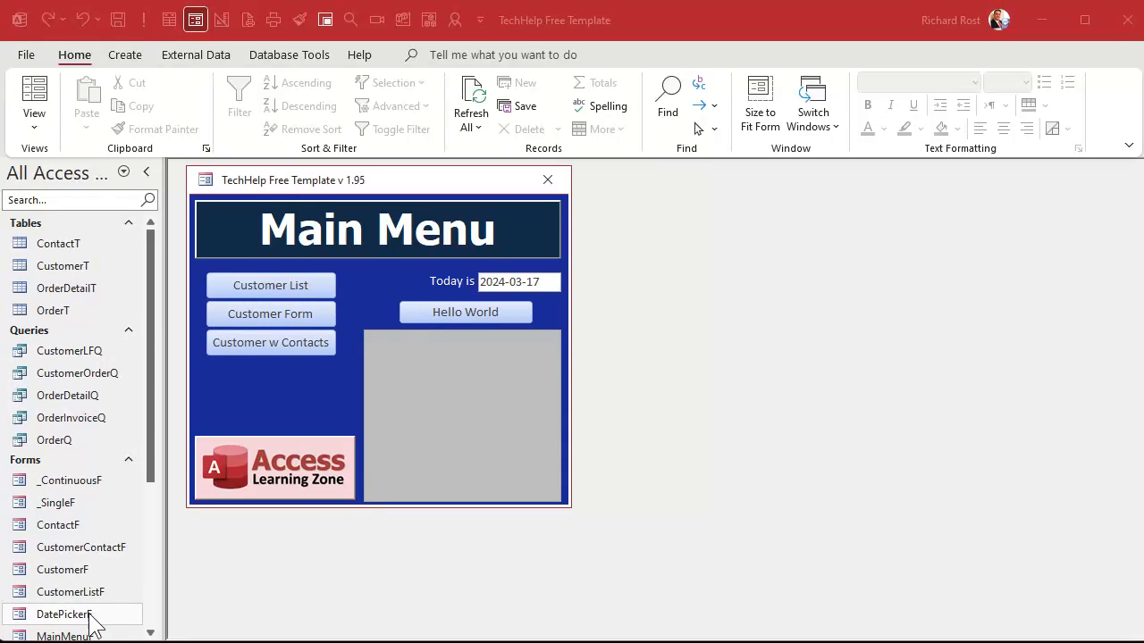
pyautogui.doubleClick(63, 614)
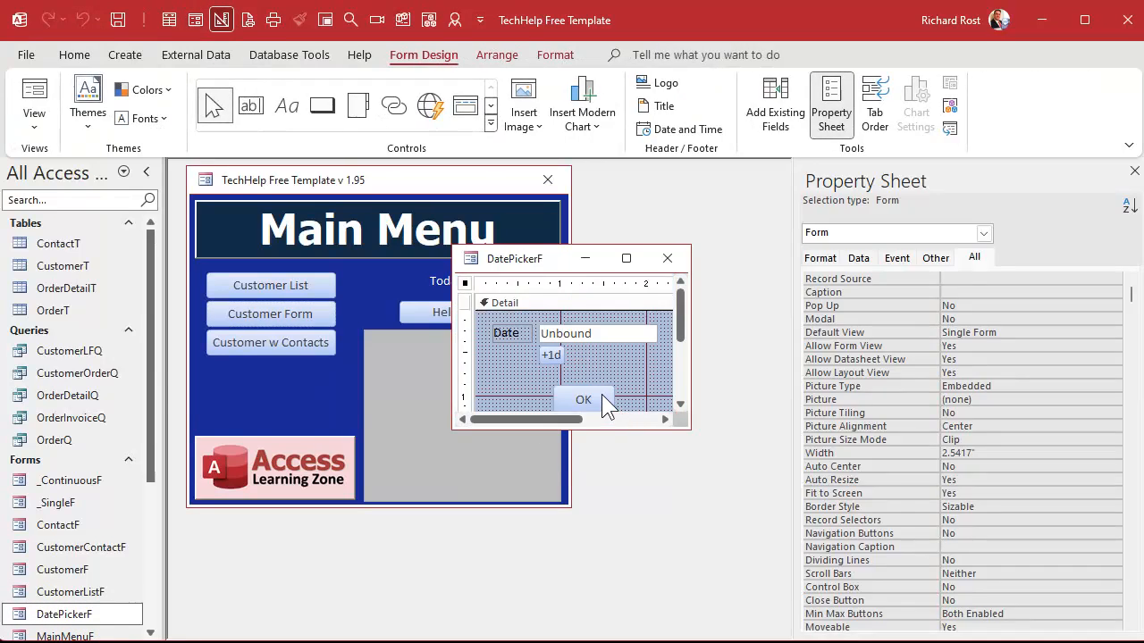
# Select the OK button on DatePickerF to set its Default property to Yes
pyautogui.click(583, 398)
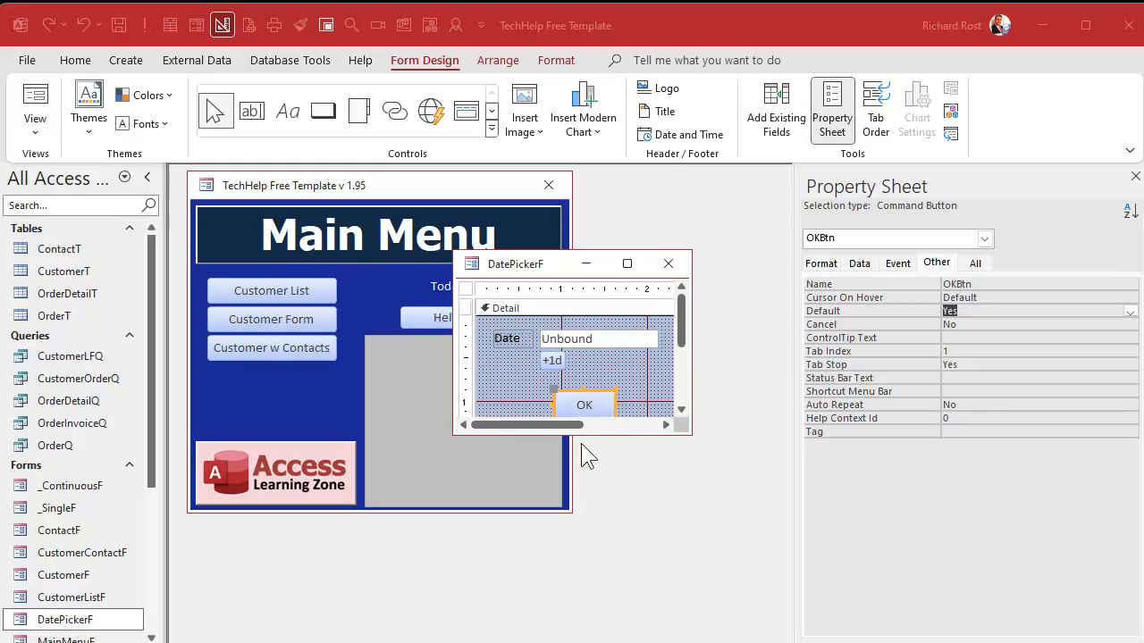
pyautogui.moveTo(656, 420)
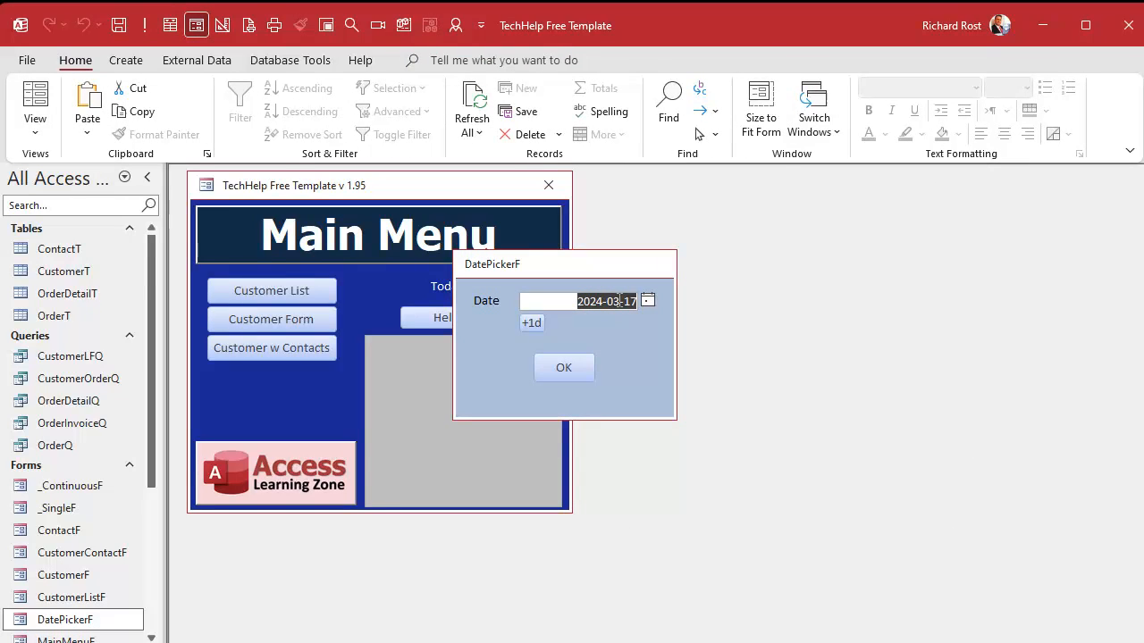
# Click +1d repeatedly in the running DatePickerF to advance the date to 2024-03-21
pyautogui.click(531, 322)
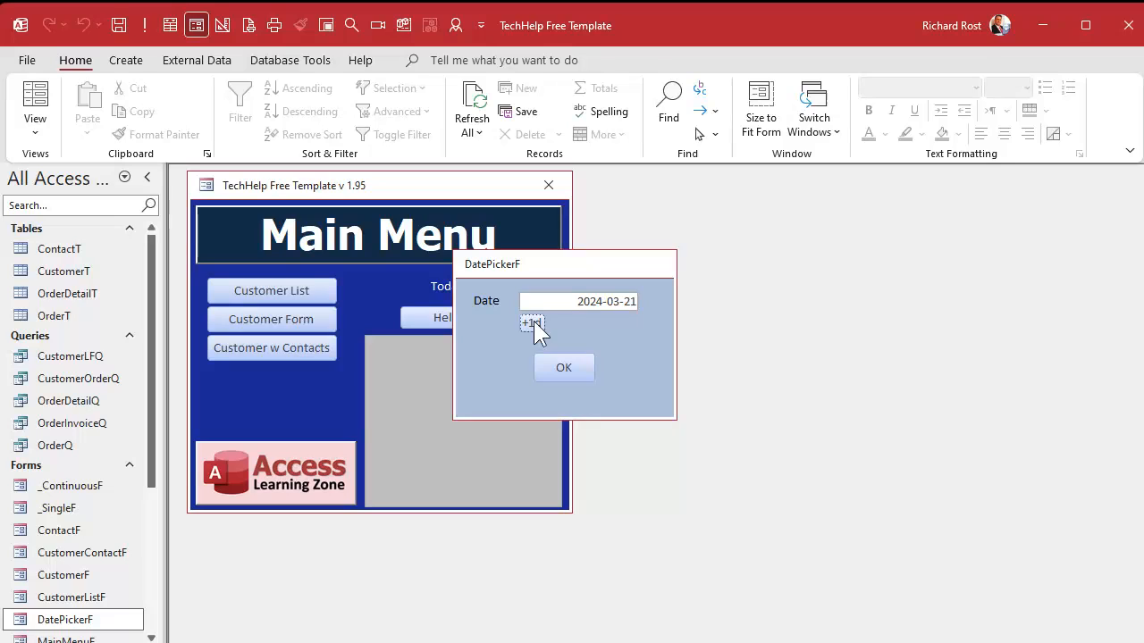
pyautogui.click(564, 367)
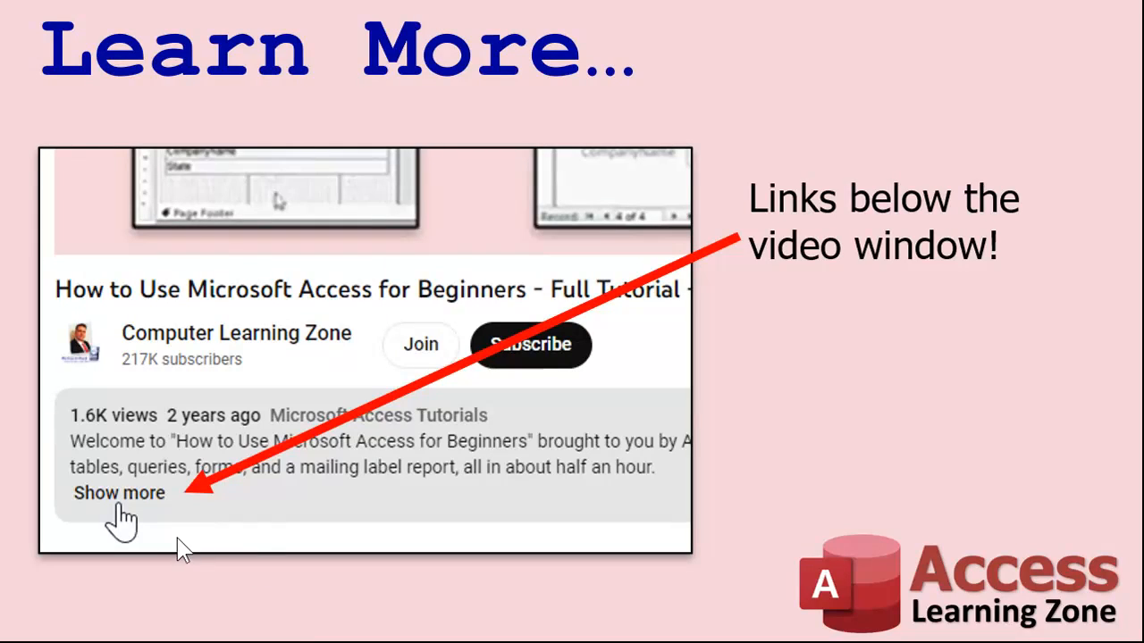
pyautogui.moveTo(358, 444)
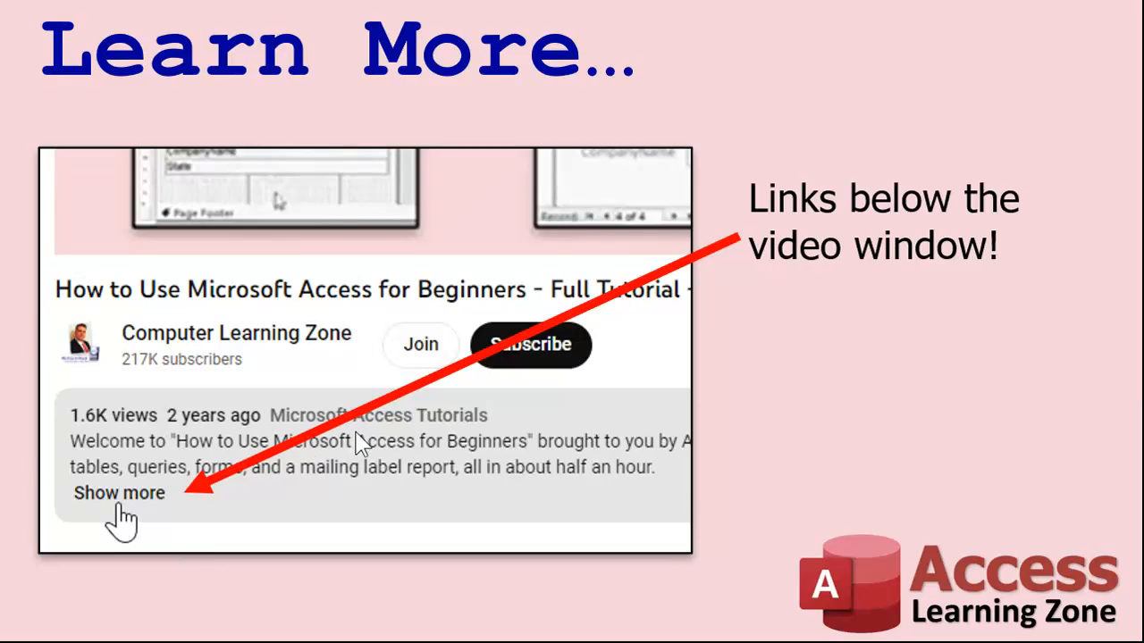
pyautogui.moveTo(286, 221)
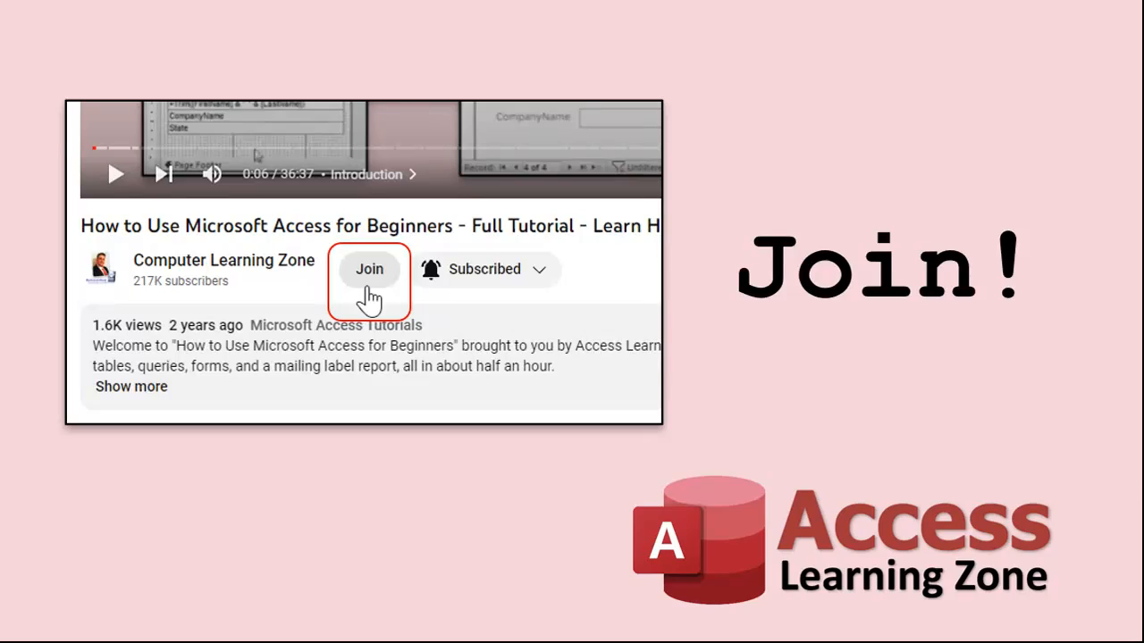
pyautogui.click(369, 269)
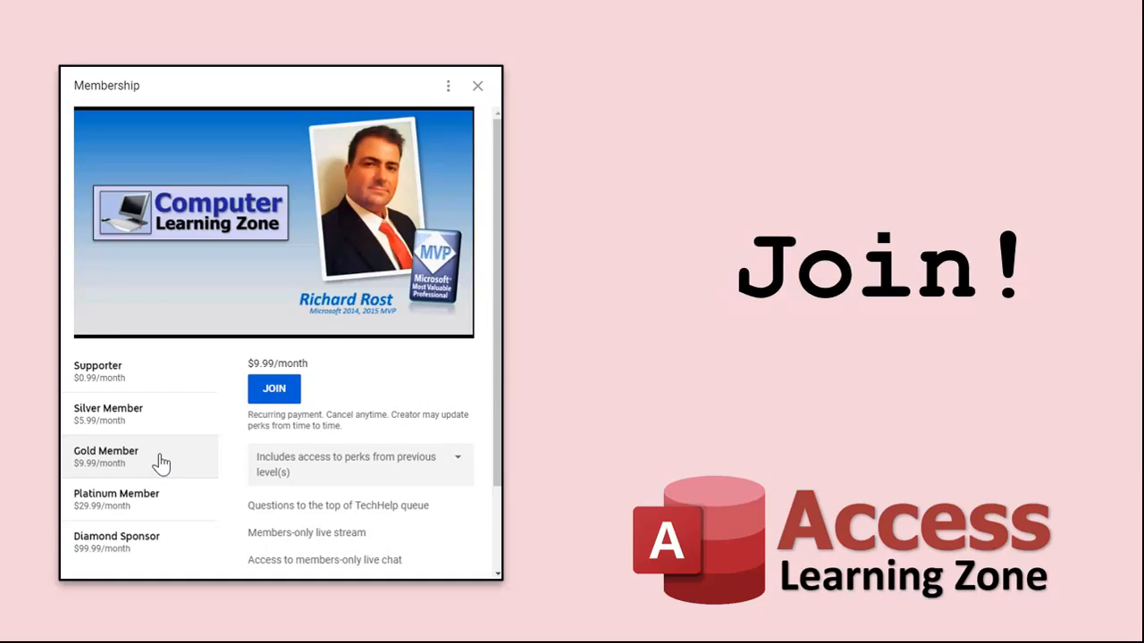